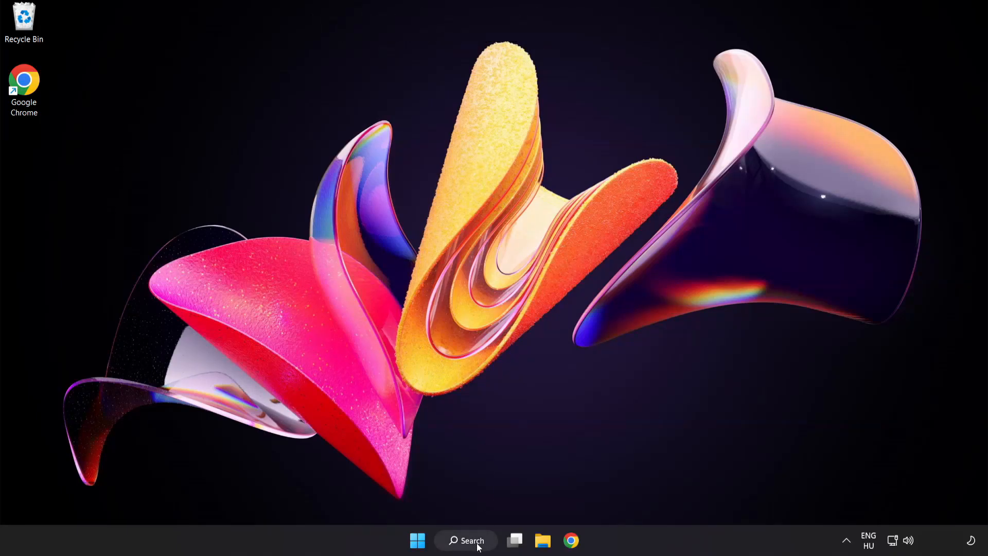
# - Search for 'device manager' from the taskbar and launch Device Manager
pyautogui.click(466, 540)
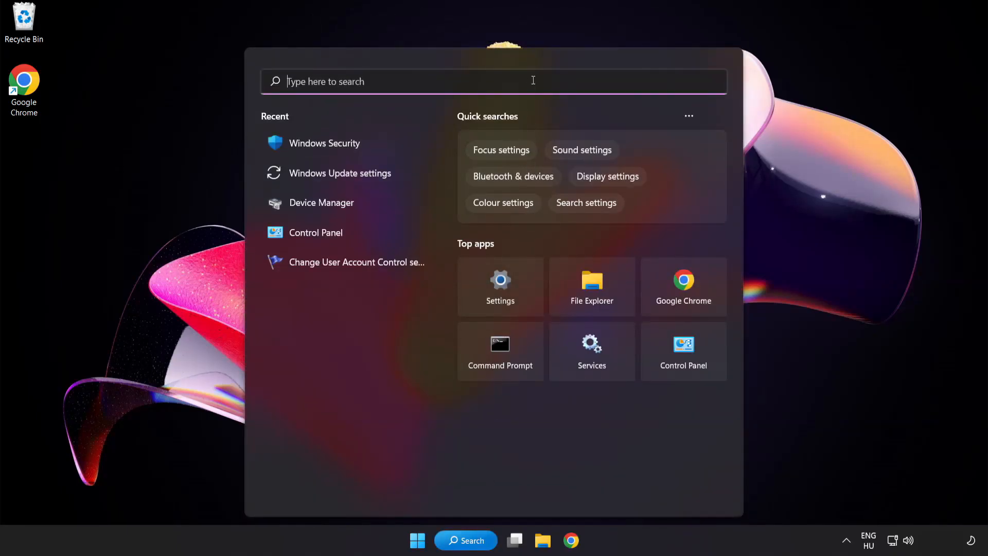
pyautogui.write('device manager')
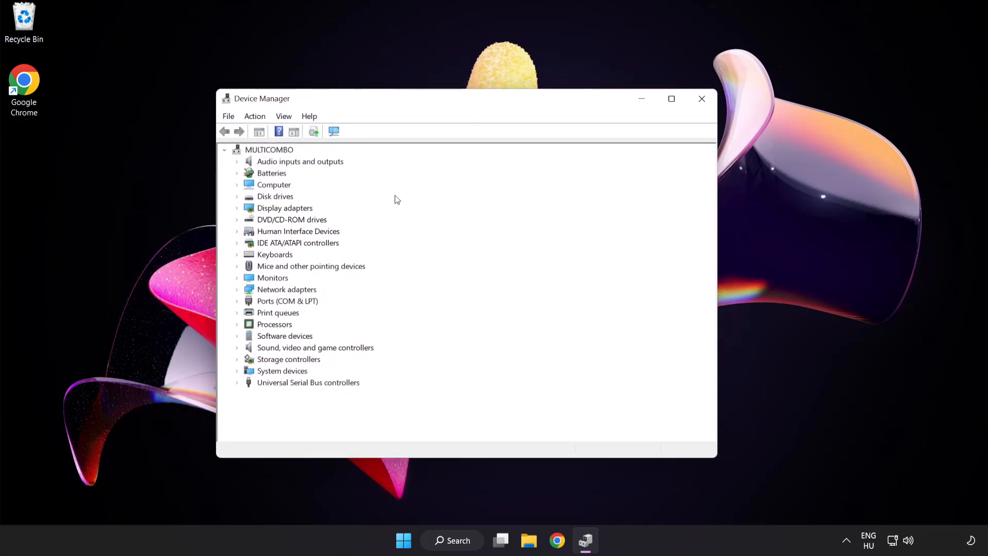
# - Expand Display adapters and show the context menu for the VMware SVGA 3D adapter
pyautogui.click(285, 208)
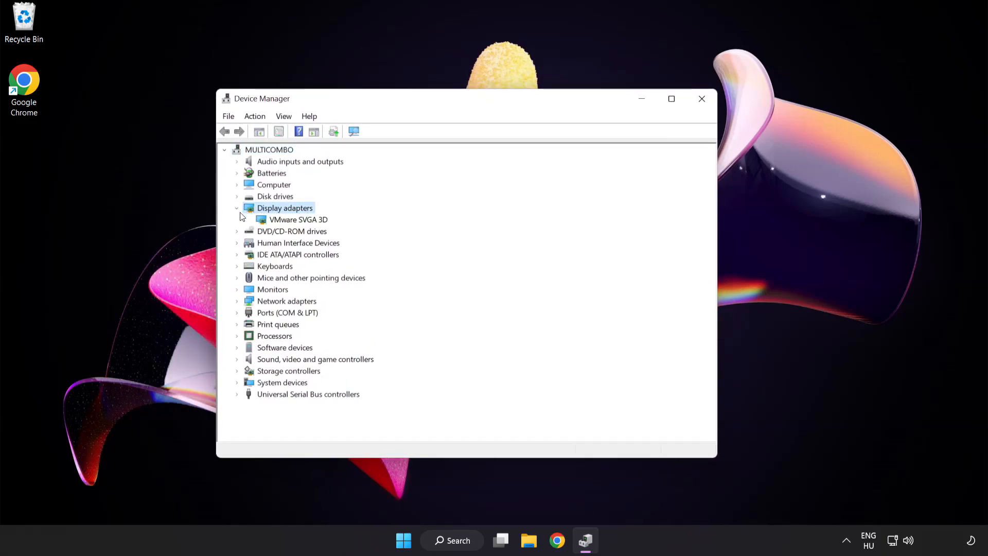
pyautogui.click(298, 219)
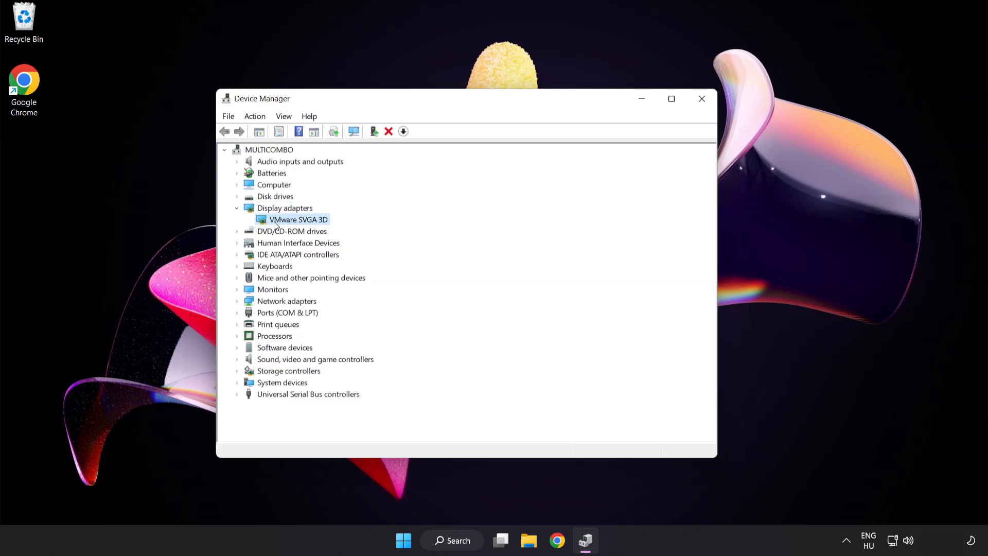
pyautogui.rightClick(298, 219)
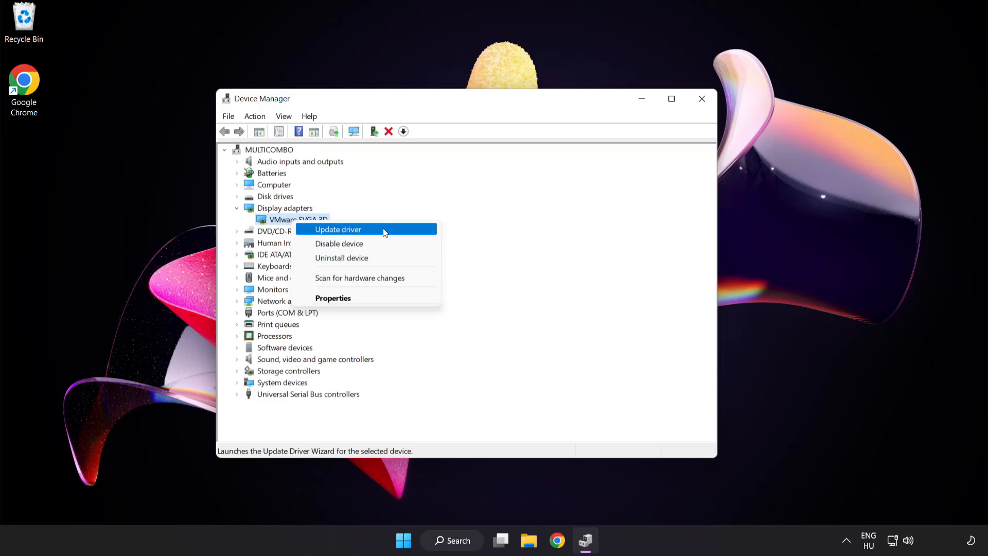
# - Run an automatic driver search for VMware SVGA 3D, find it current, then close the wizard and Device Manager
pyautogui.click(337, 229)
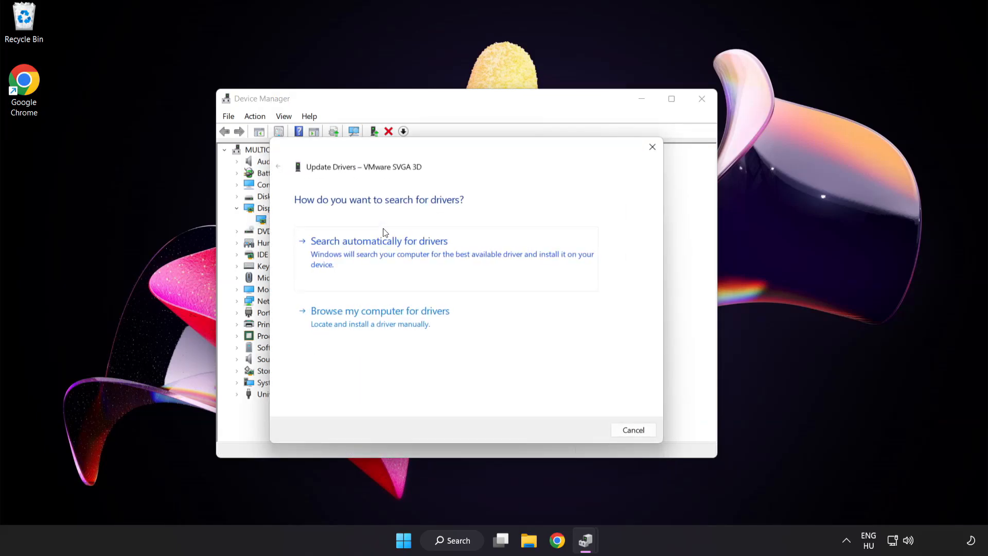
pyautogui.moveTo(319, 219)
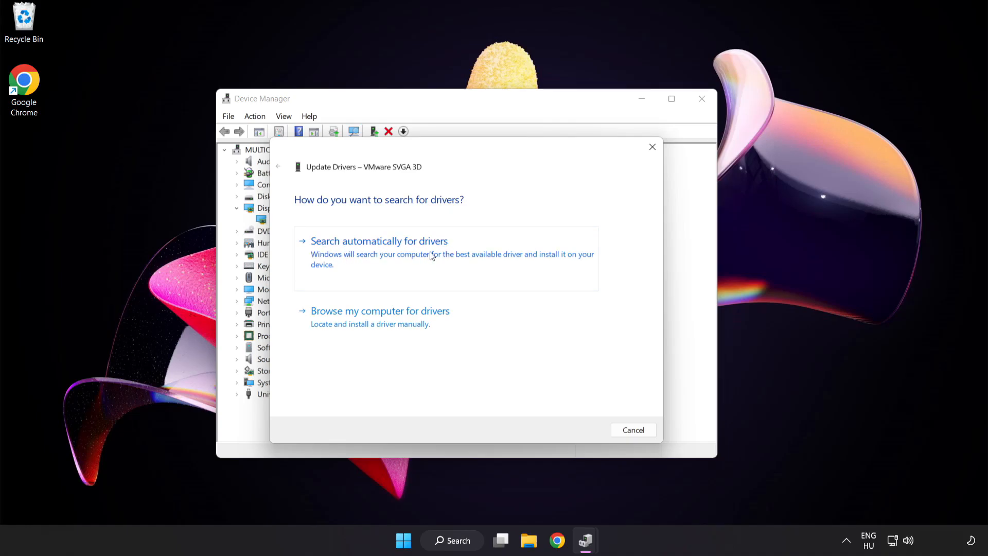
pyautogui.click(378, 241)
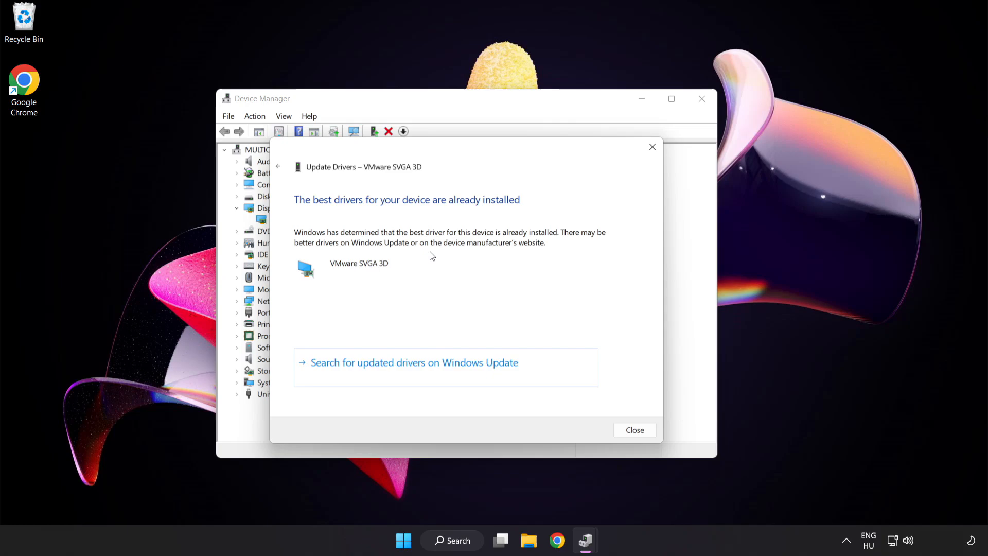
pyautogui.moveTo(459, 211)
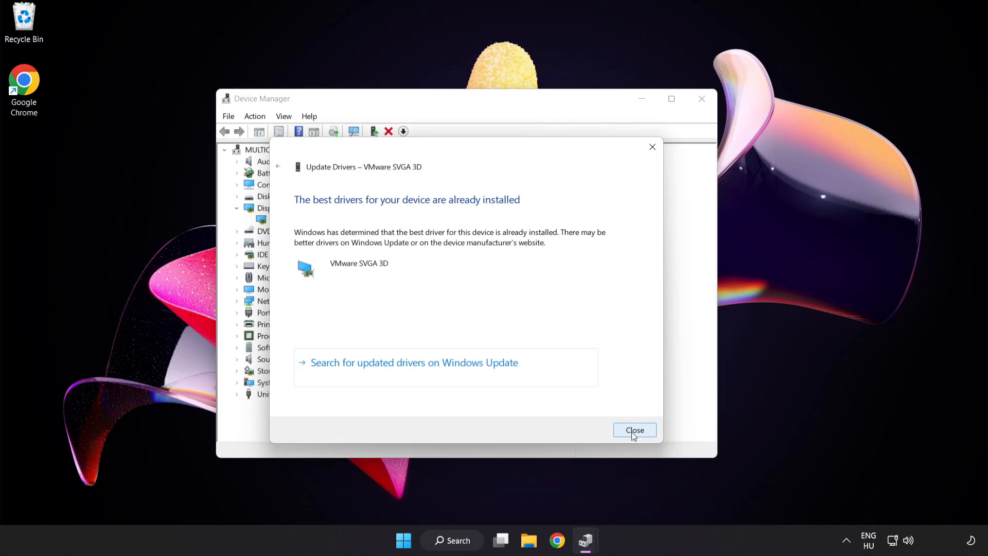
pyautogui.click(634, 429)
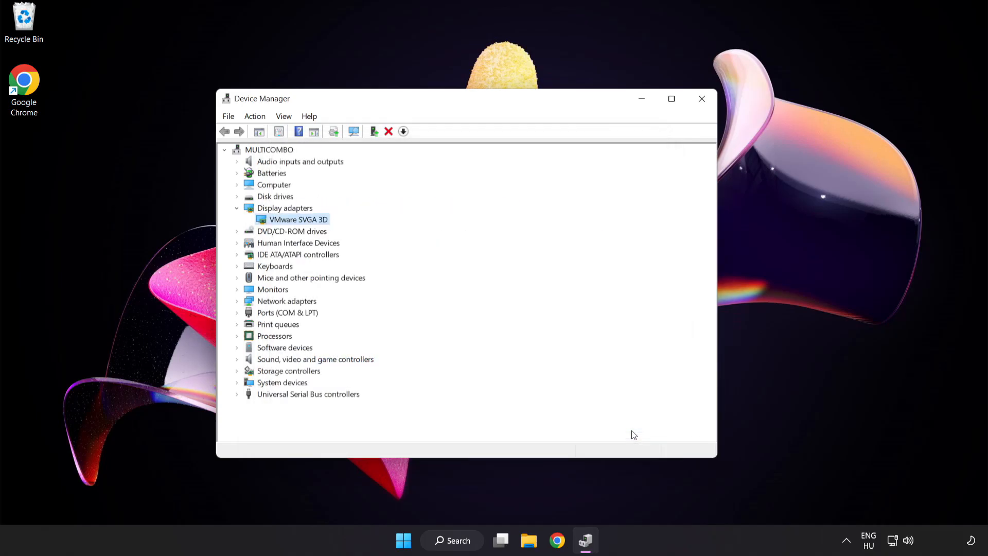
pyautogui.moveTo(701, 99)
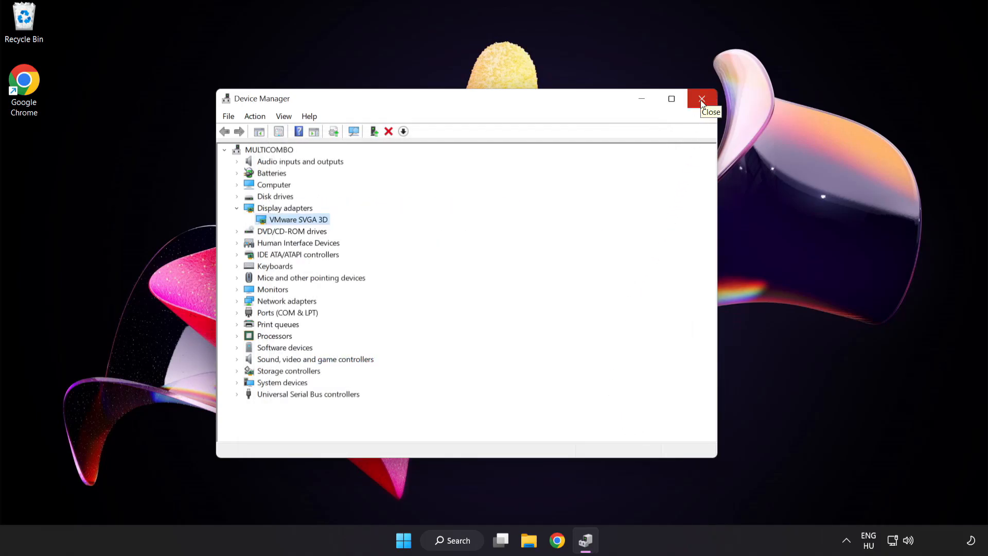
pyautogui.click(702, 99)
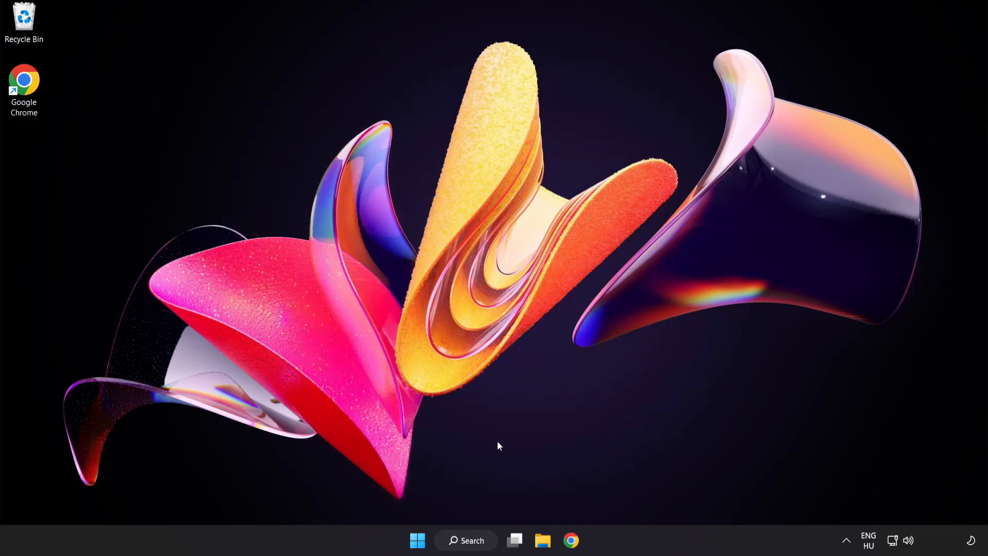
# - Search for 'update' from the taskbar and open Windows Update settings
pyautogui.click(467, 540)
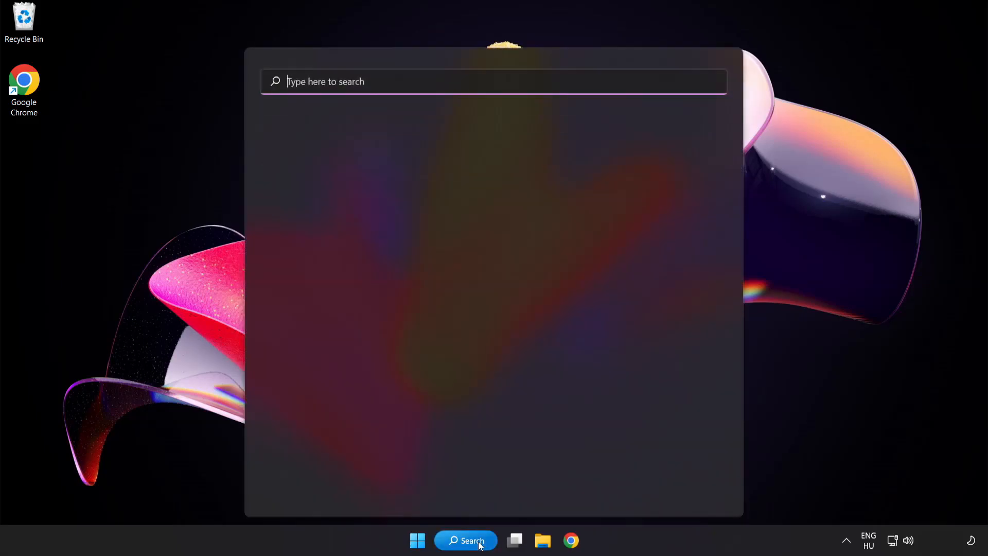
pyautogui.write('u')
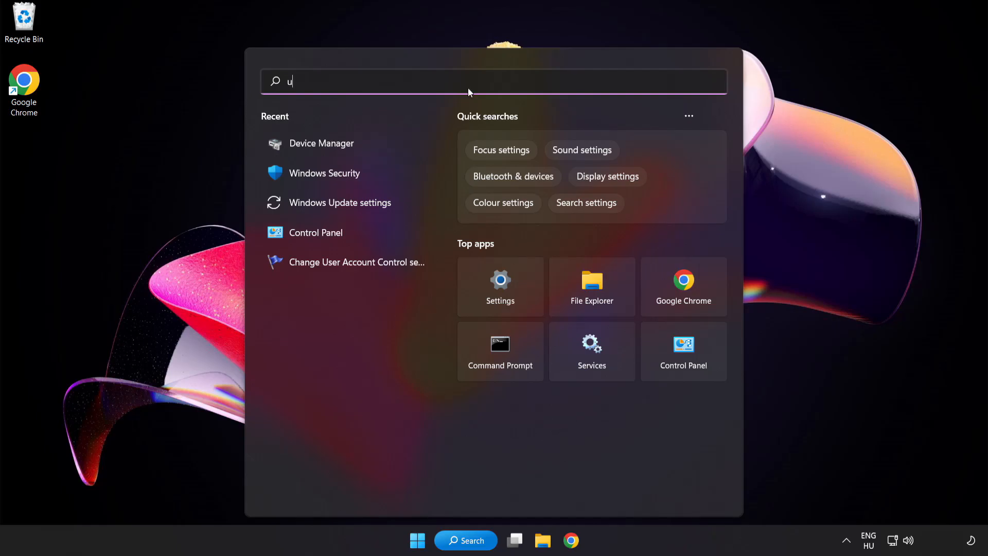
pyautogui.write('pdate')
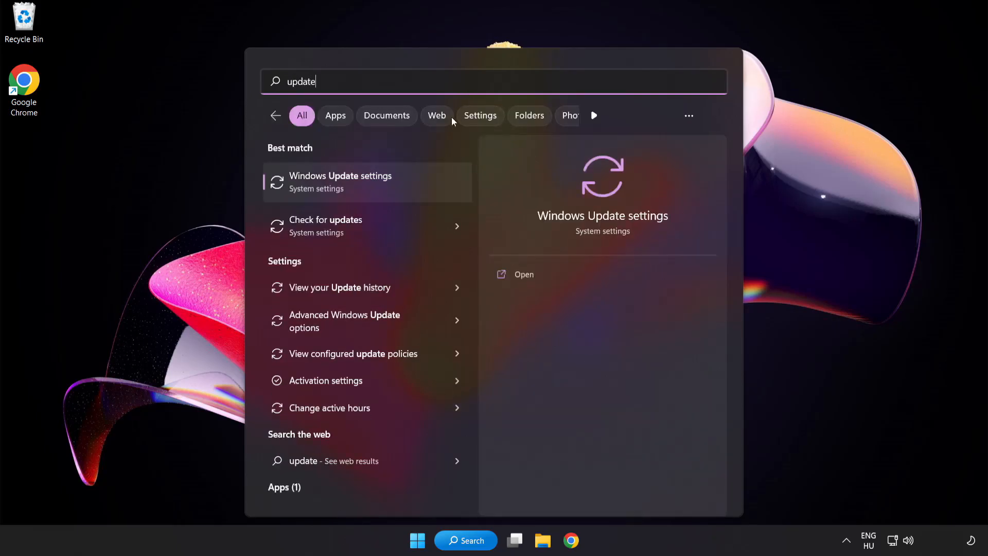
pyautogui.moveTo(378, 191)
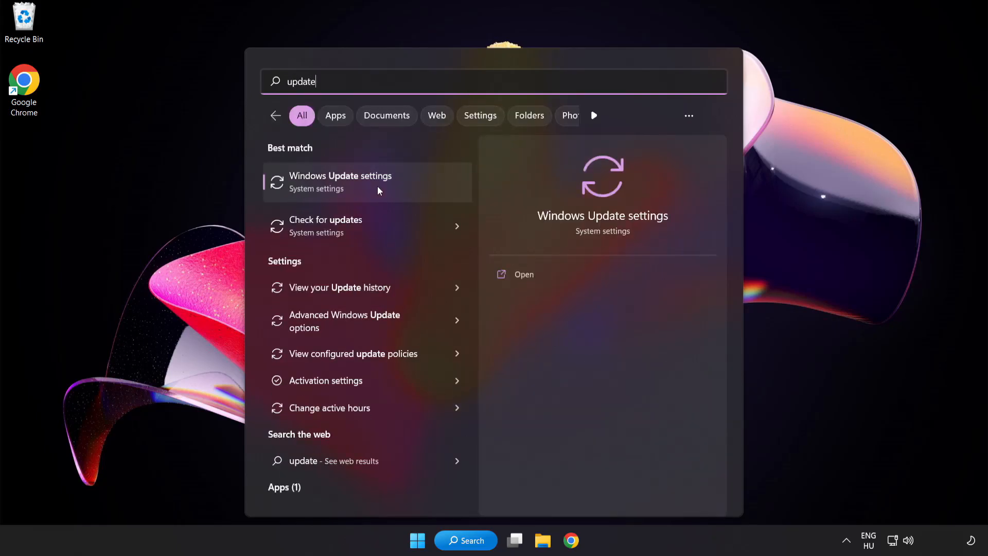
pyautogui.click(341, 182)
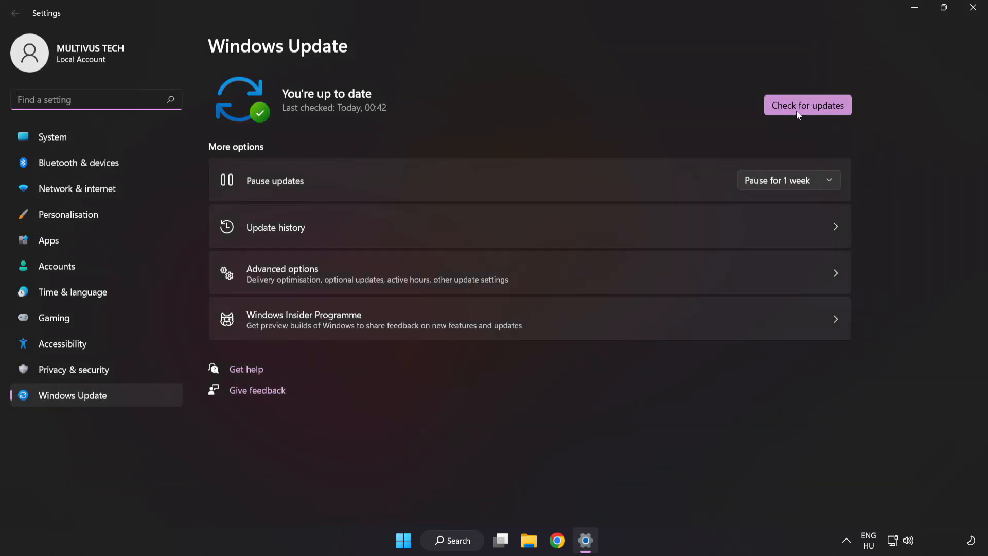
# - Check for Windows updates, confirm 'You're up to date', then close Settings
pyautogui.click(808, 104)
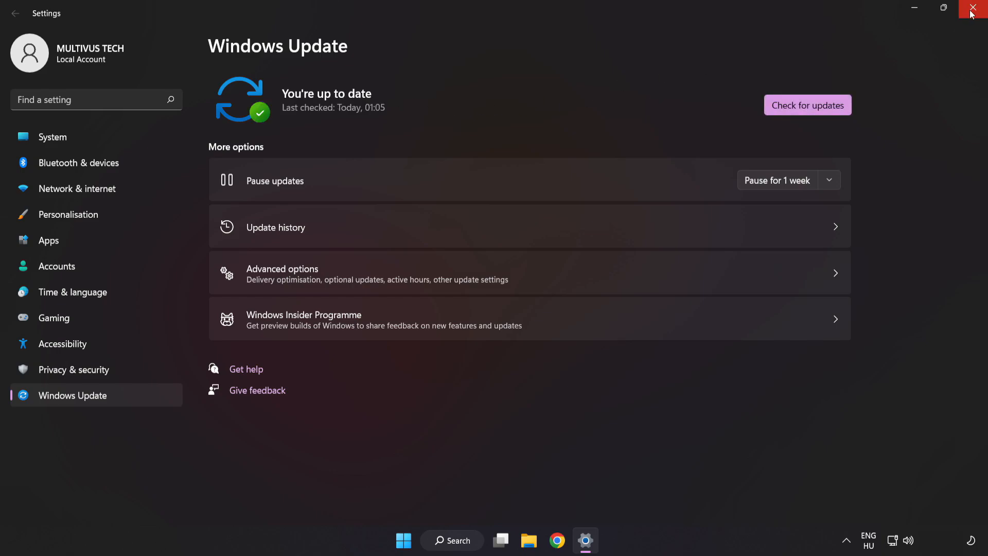
pyautogui.click(976, 8)
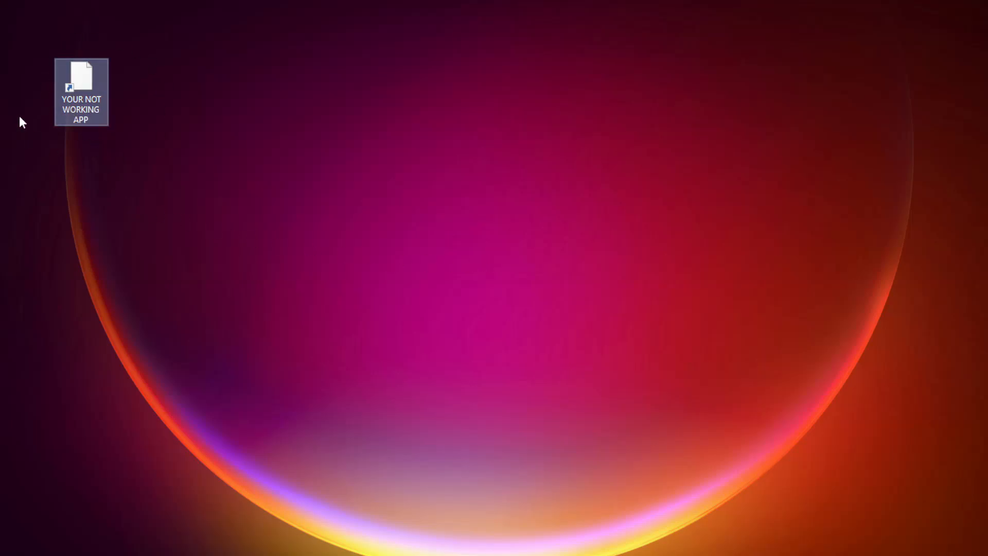
# - Open Properties for the YOUR NOT WORKING APP desktop shortcut
pyautogui.rightClick(81, 91)
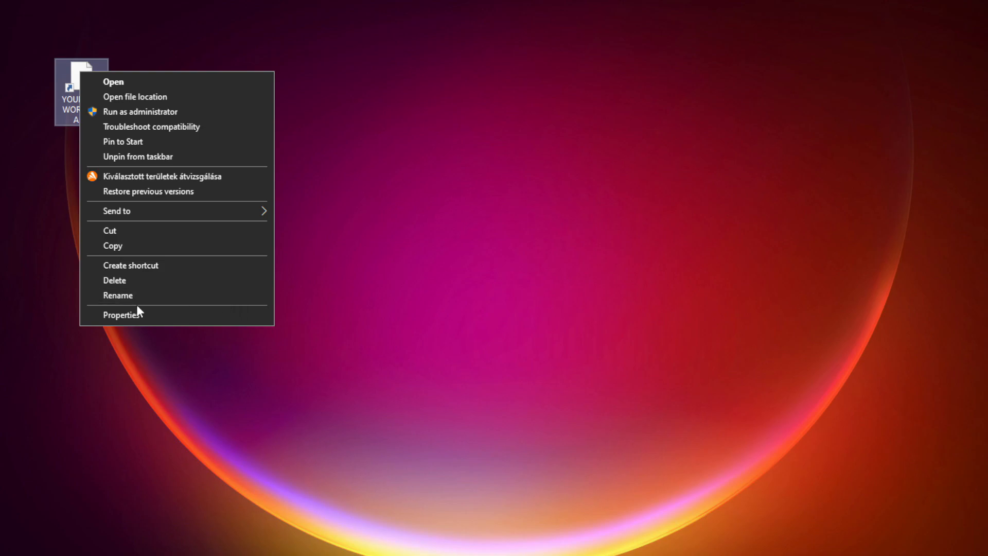
pyautogui.moveTo(176, 314)
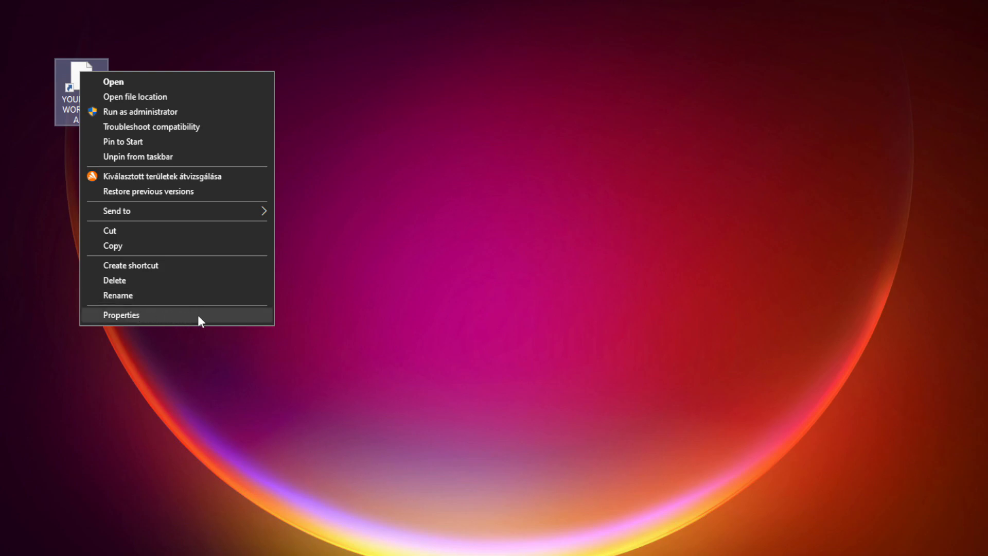
pyautogui.click(121, 314)
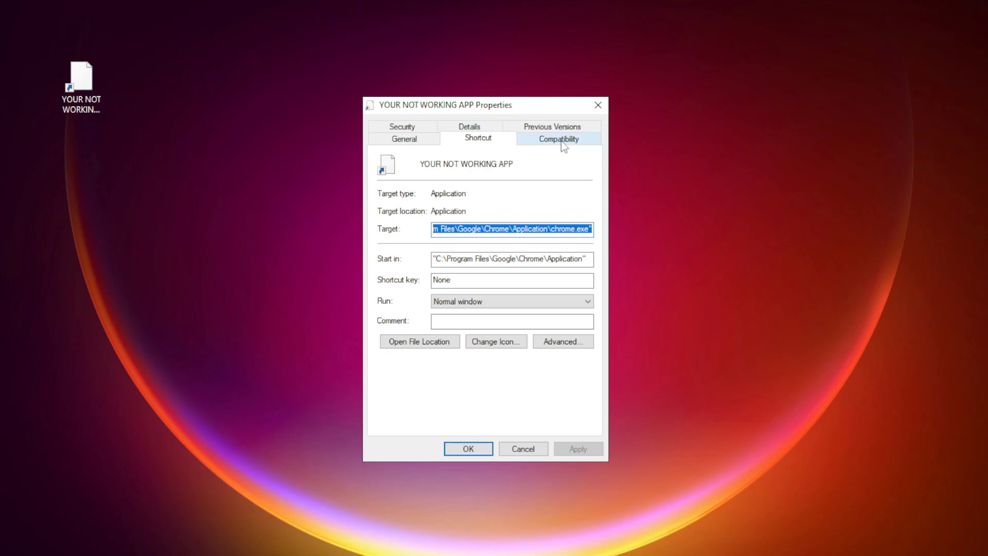
# - Set Windows 8 compatibility mode, disable fullscreen optimizations, run as administrator, and apply
pyautogui.click(557, 138)
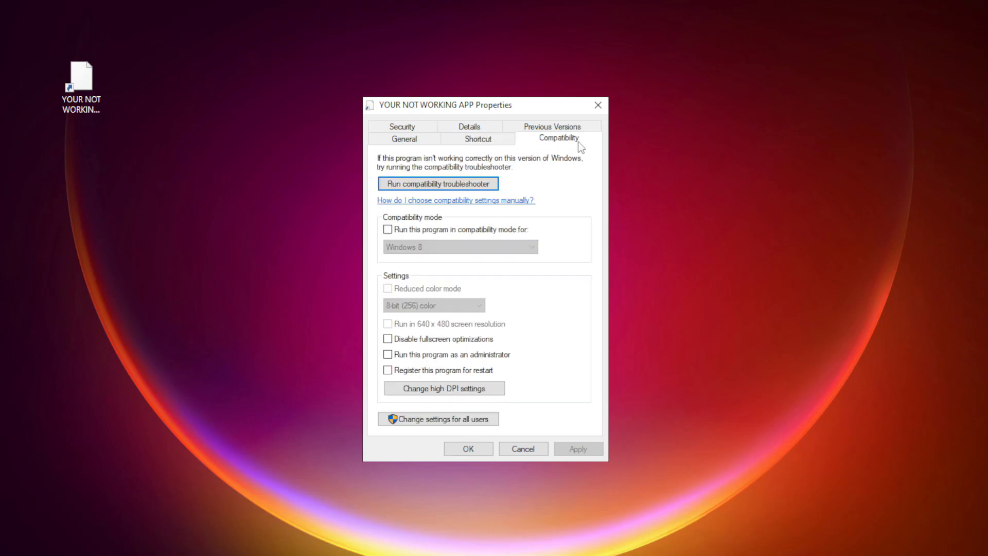
pyautogui.moveTo(396, 239)
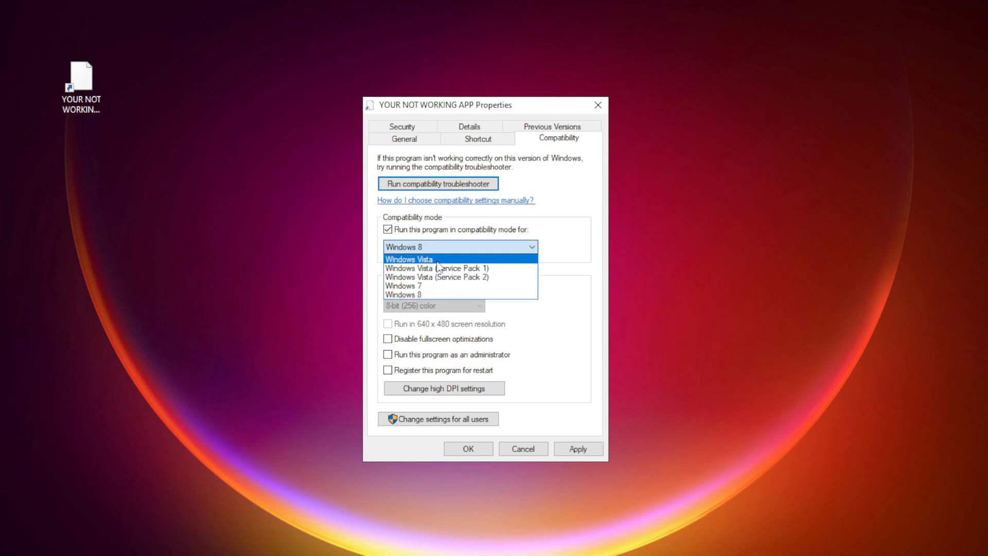
pyautogui.moveTo(431, 295)
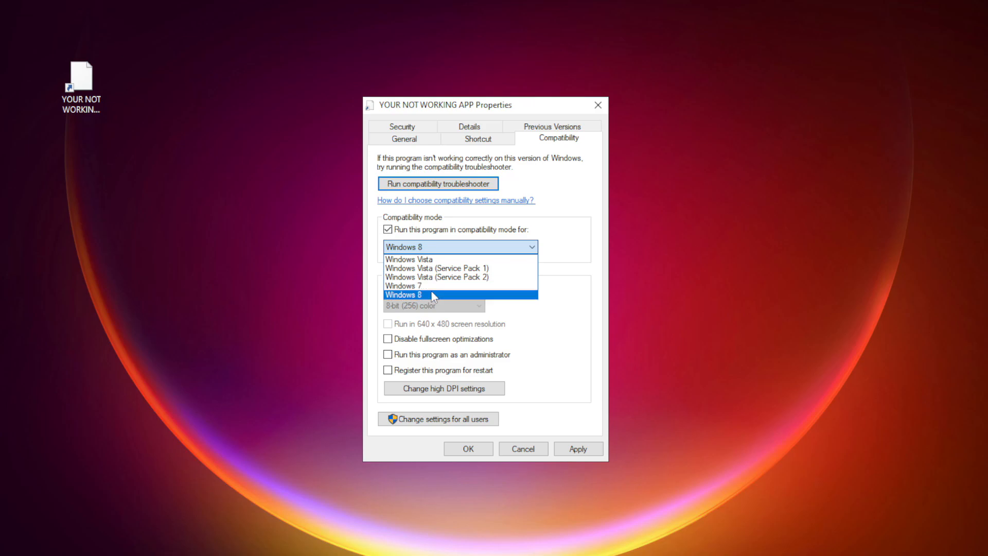
pyautogui.click(403, 295)
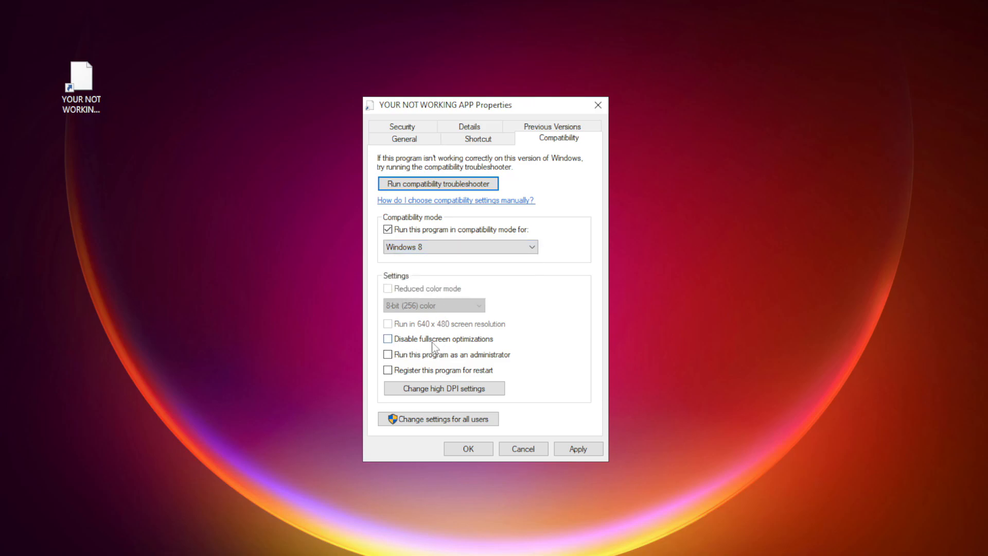
pyautogui.click(388, 339)
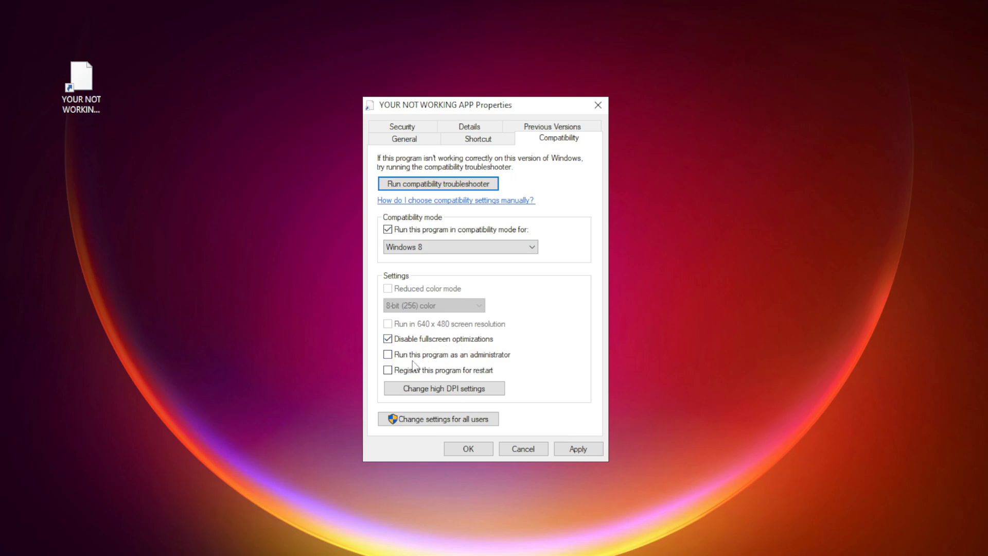
pyautogui.click(387, 354)
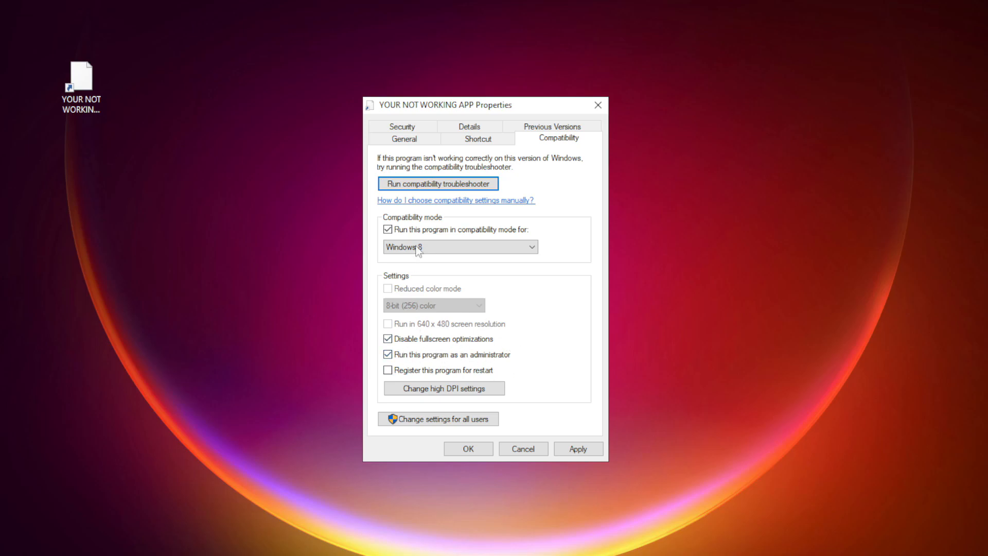
pyautogui.click(578, 449)
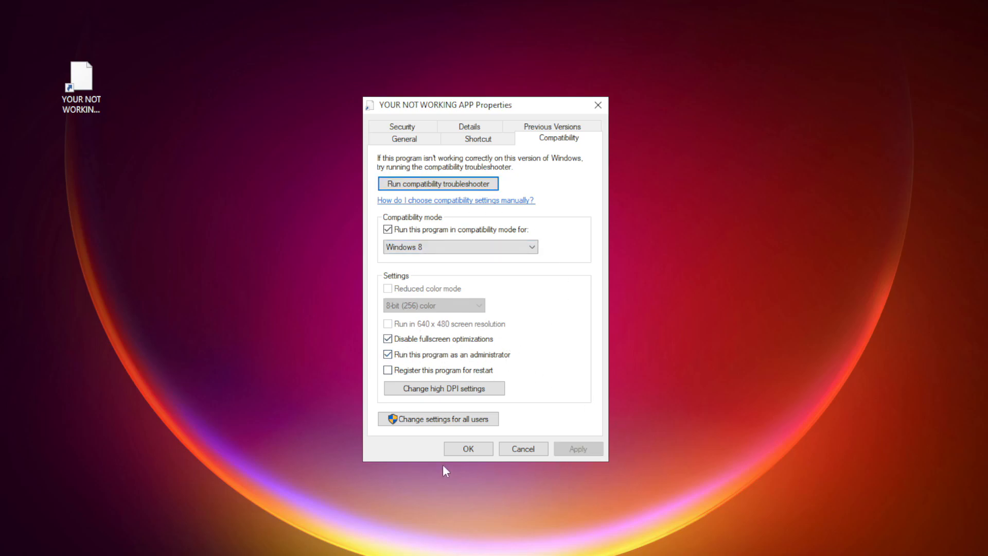
pyautogui.click(469, 449)
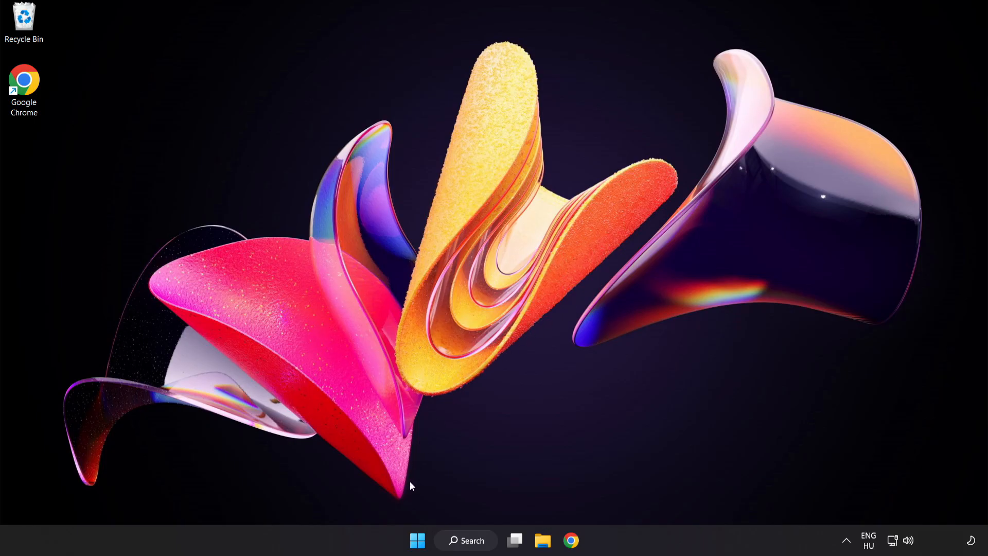
pyautogui.moveTo(417, 540)
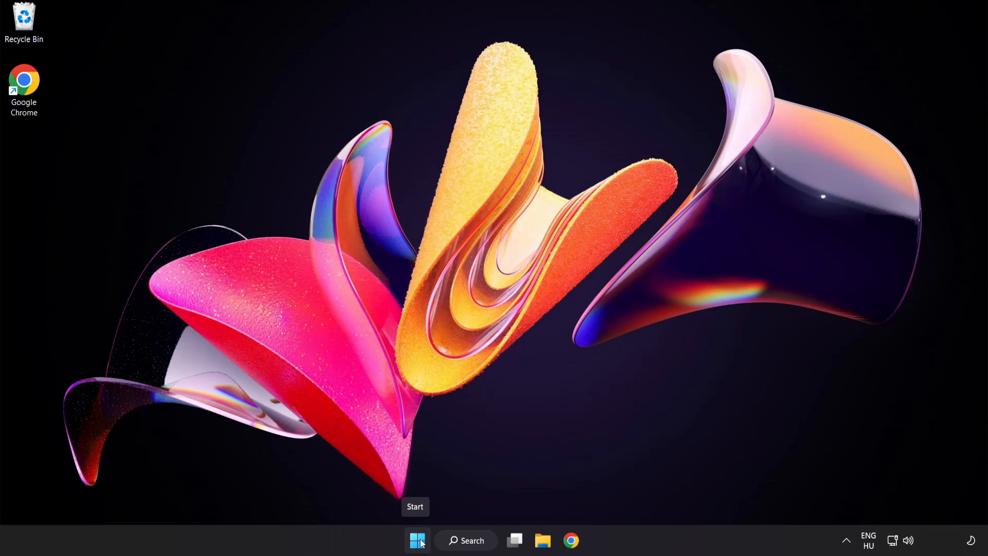
# - Launch Task Manager from the Start button's quick-link menu
pyautogui.rightClick(417, 540)
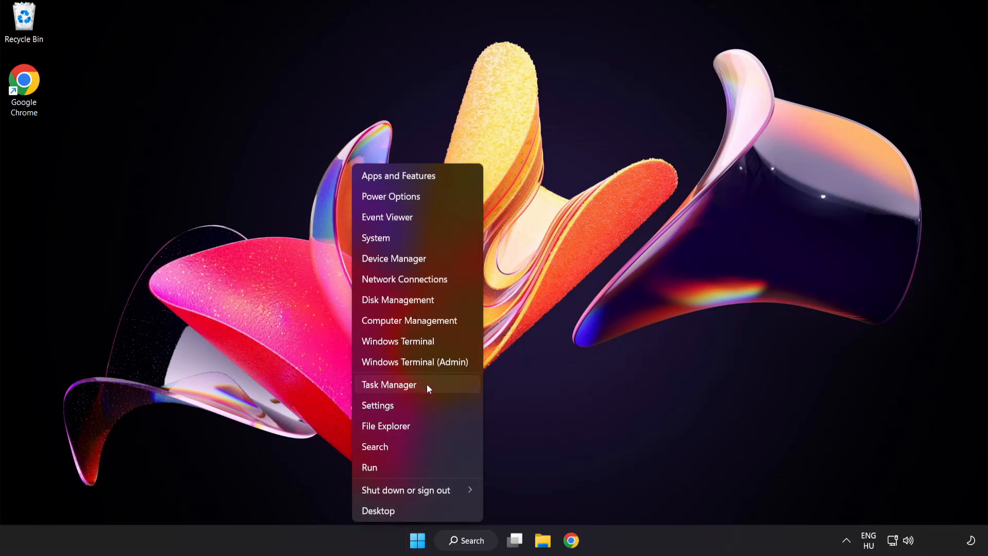
pyautogui.click(390, 385)
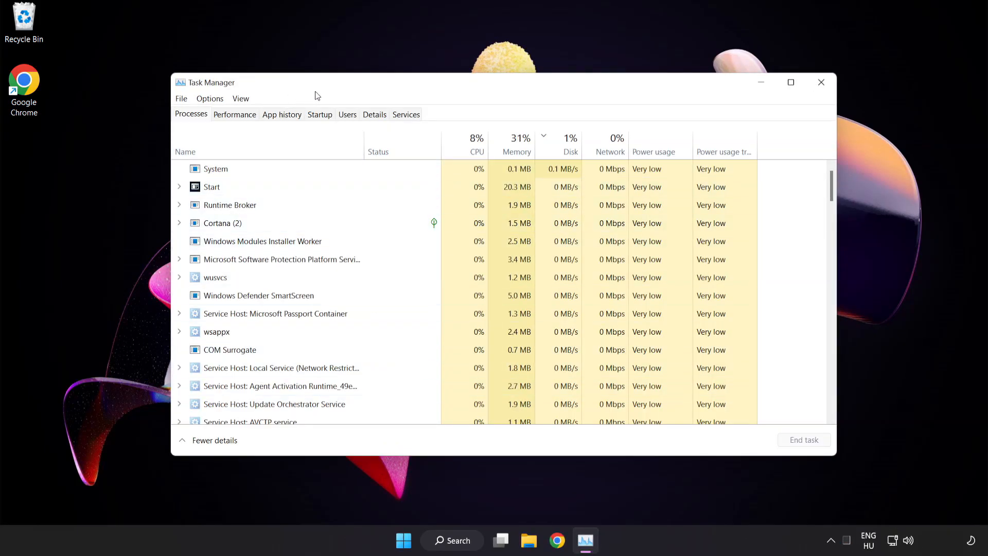
# - Disable Cortana, Phone Link, Terminal and the Windows Security notification icon at startup
pyautogui.click(320, 114)
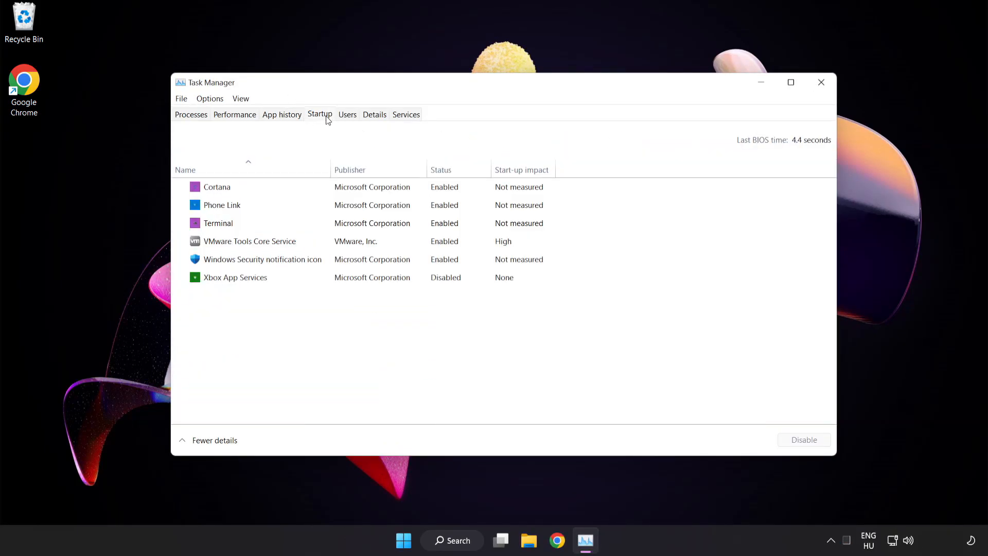
pyautogui.click(222, 205)
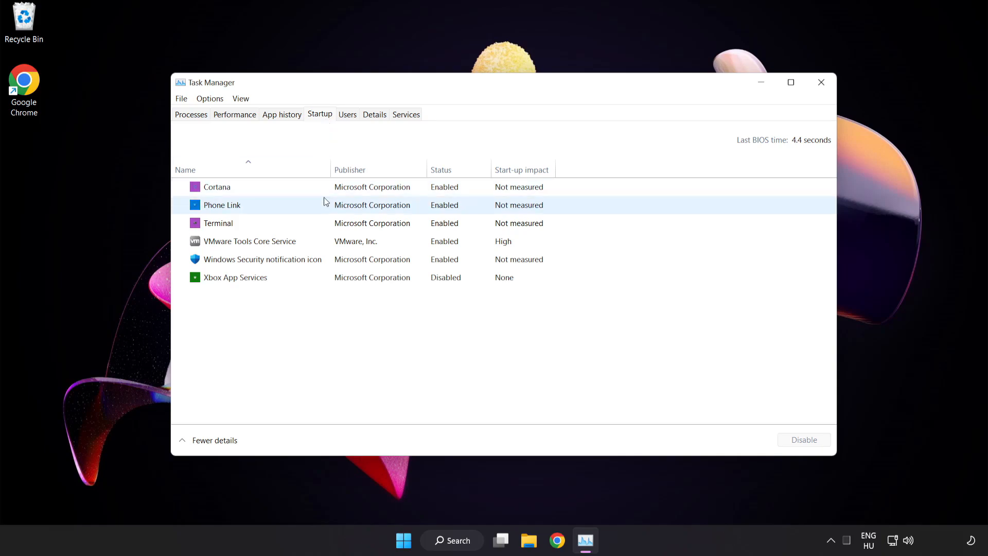
pyautogui.click(216, 187)
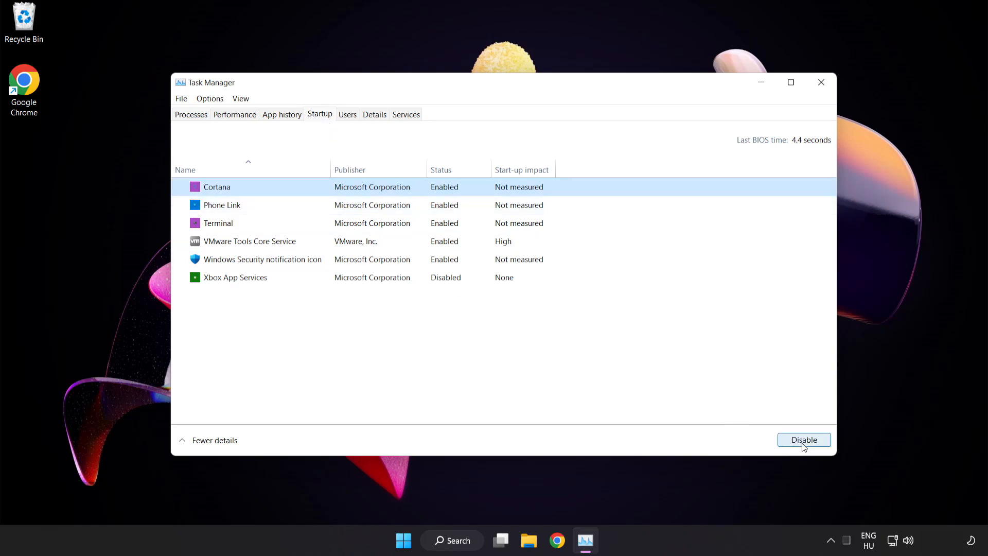
pyautogui.click(804, 439)
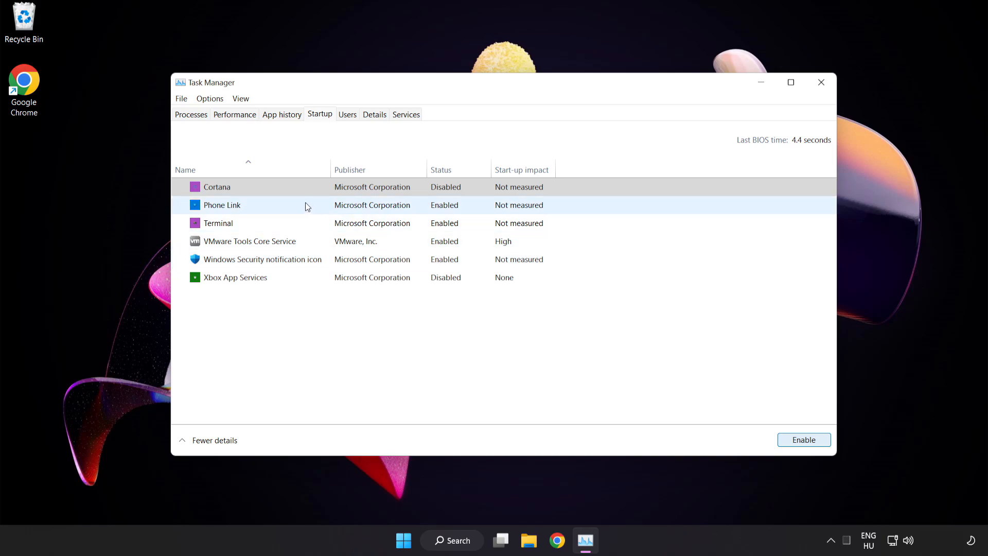
pyautogui.click(804, 439)
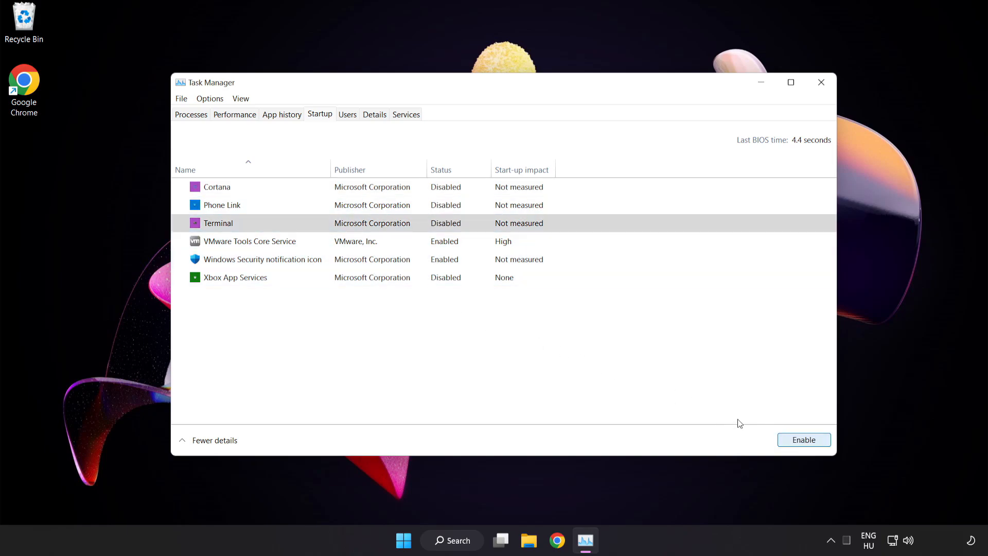
pyautogui.click(263, 259)
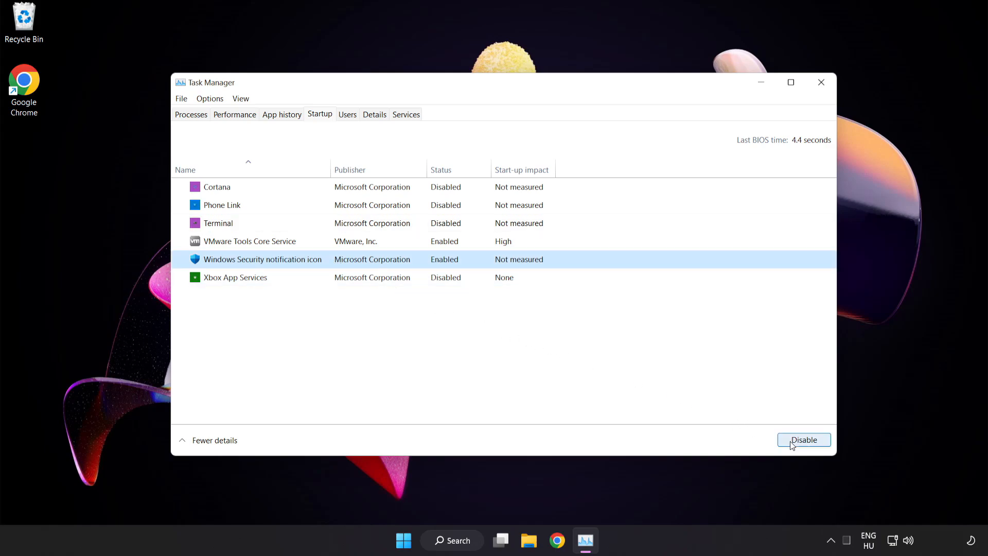
pyautogui.click(803, 439)
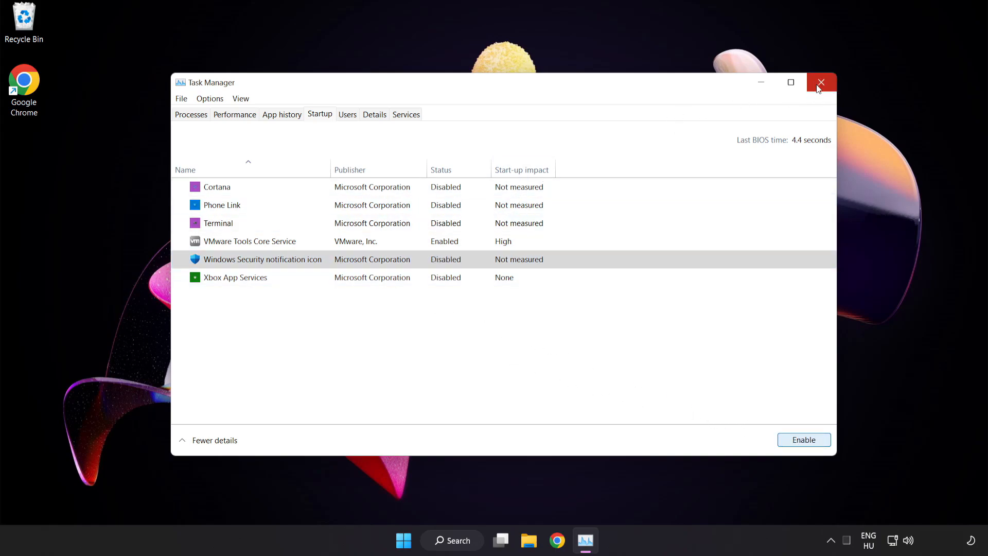
# - Close Task Manager and search for Windows Security
pyautogui.click(821, 82)
pyautogui.write('s')
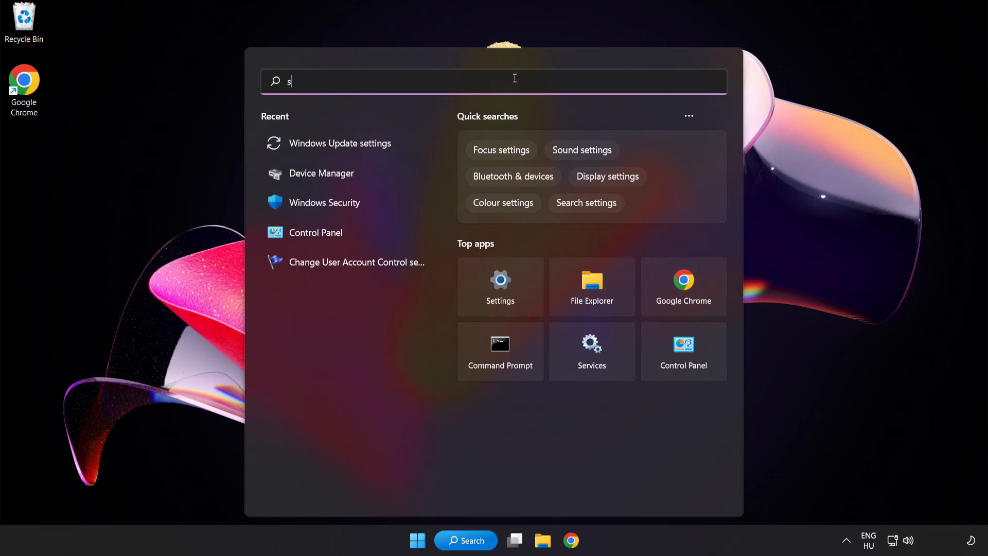
pyautogui.write('ecurity')
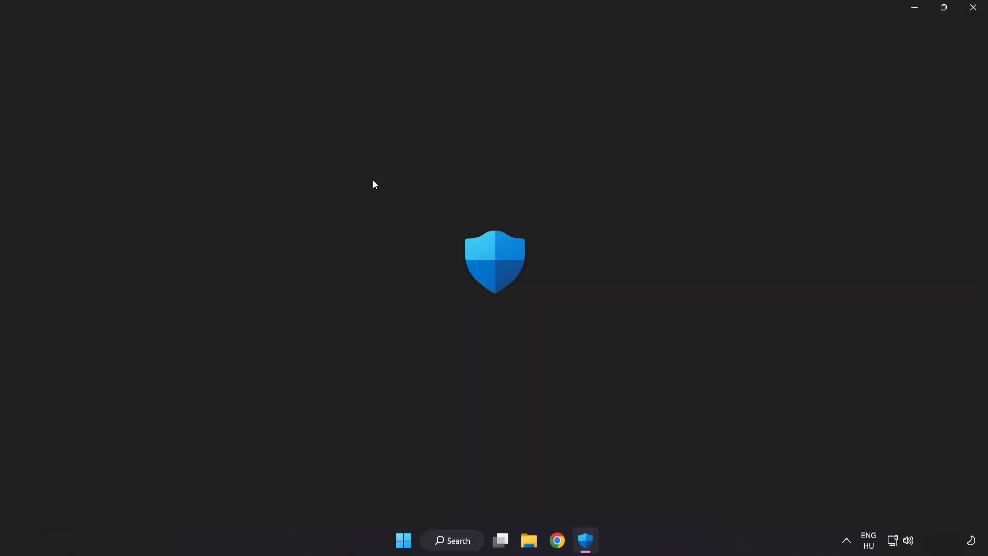
# - Launch Windows Security, go to Virus & threat protection's Manage settings and scroll to Exclusions
pyautogui.click(586, 541)
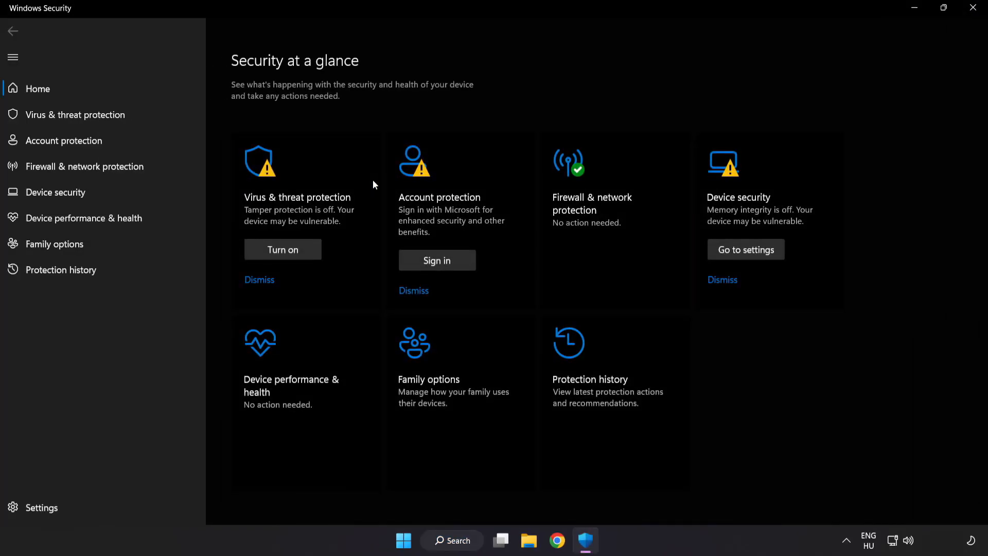
pyautogui.moveTo(102, 117)
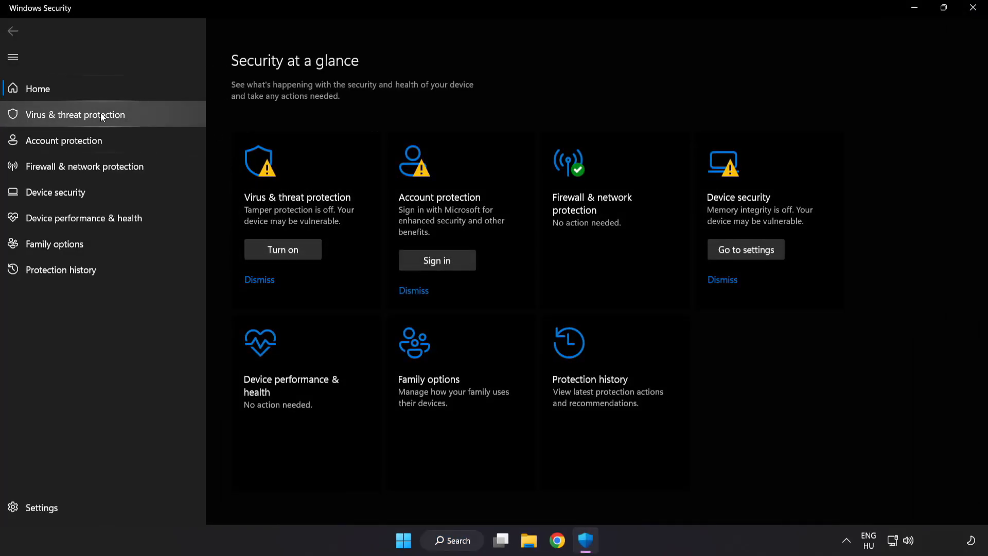
pyautogui.click(74, 114)
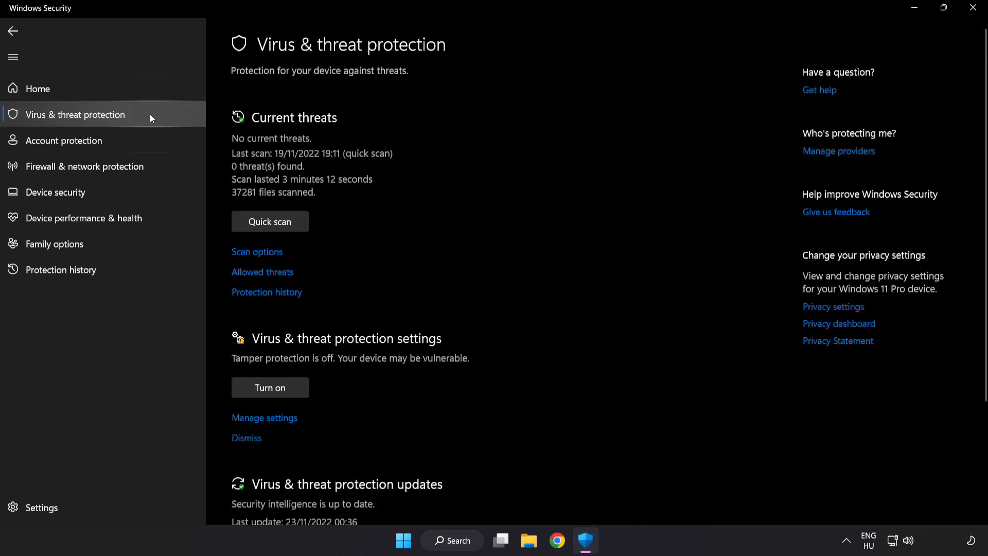
pyautogui.scroll(-3)
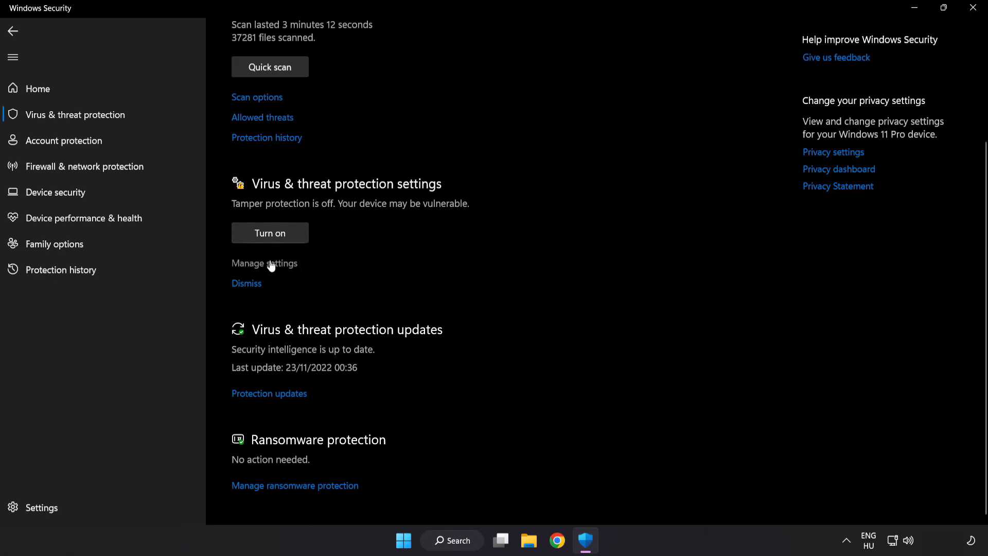
pyautogui.click(264, 263)
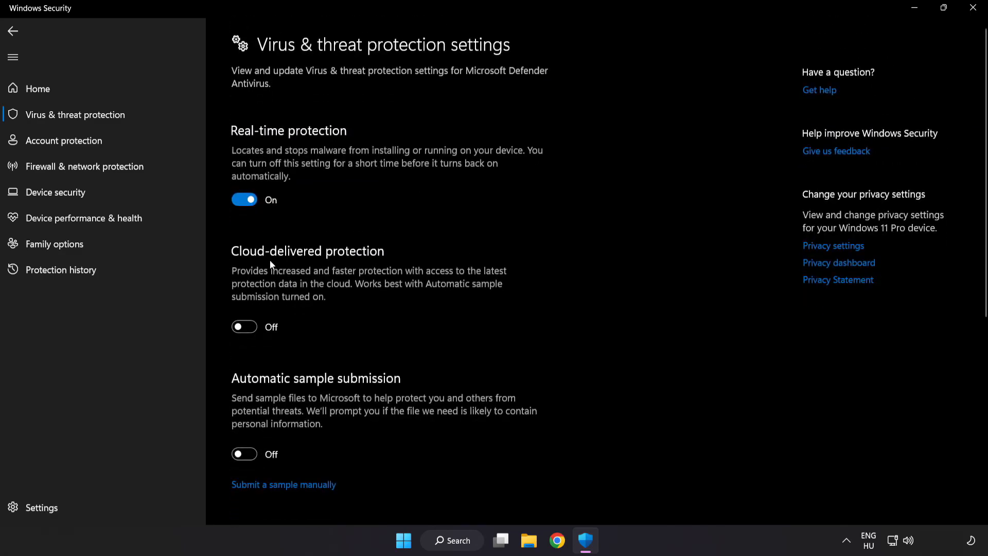
pyautogui.scroll(-3)
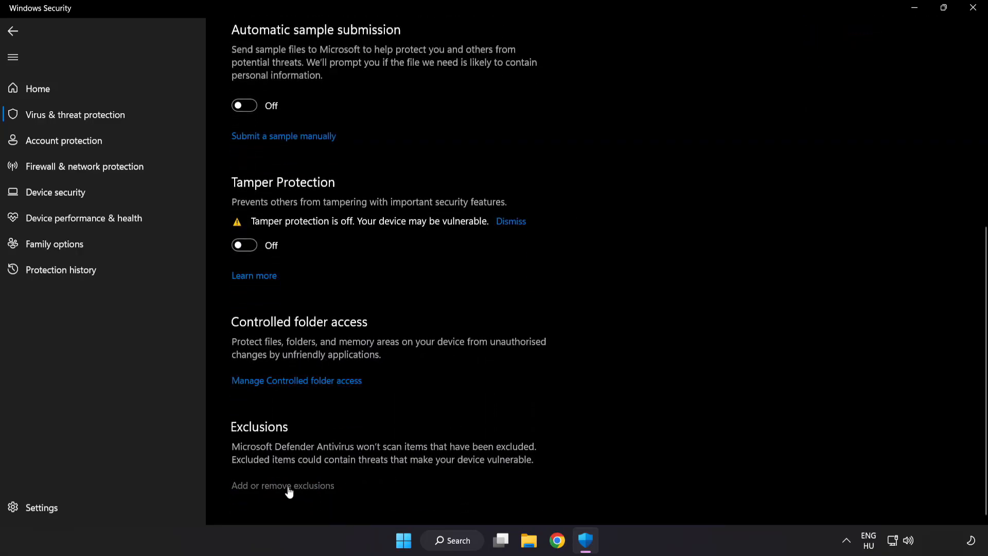
# - Go to Defender's Exclusions list and begin adding a new exclusion
pyautogui.click(282, 485)
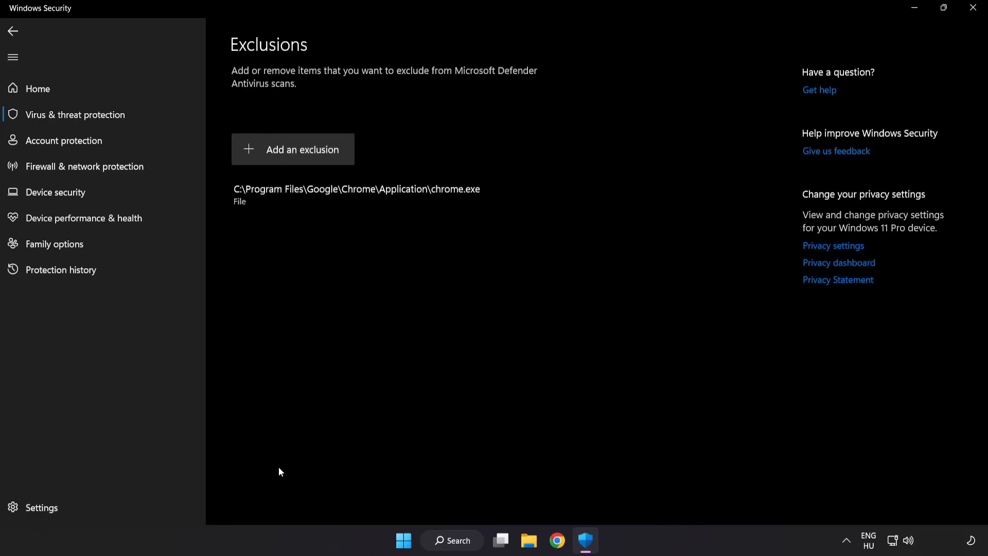
pyautogui.moveTo(293, 149)
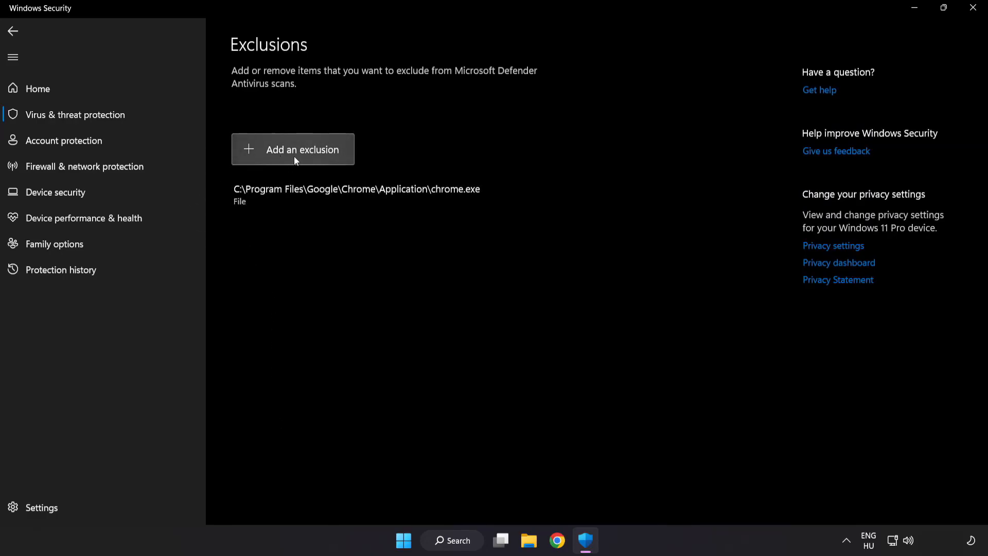
pyautogui.click(303, 149)
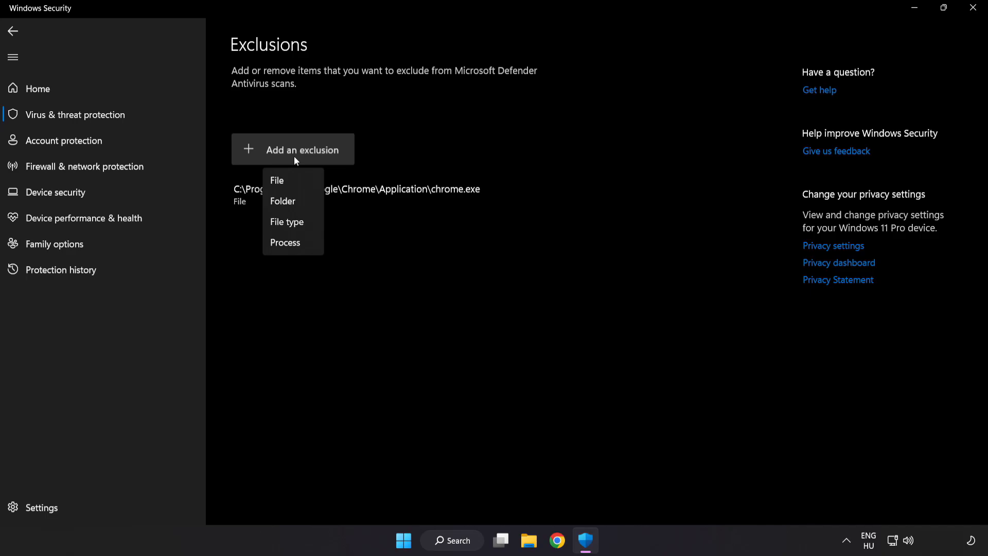
pyautogui.moveTo(283, 201)
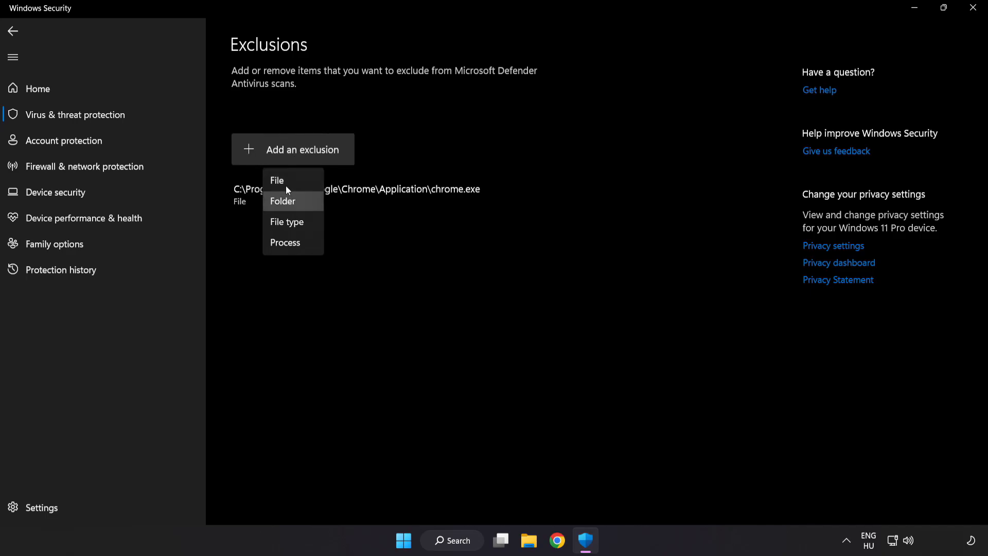
pyautogui.moveTo(286, 180)
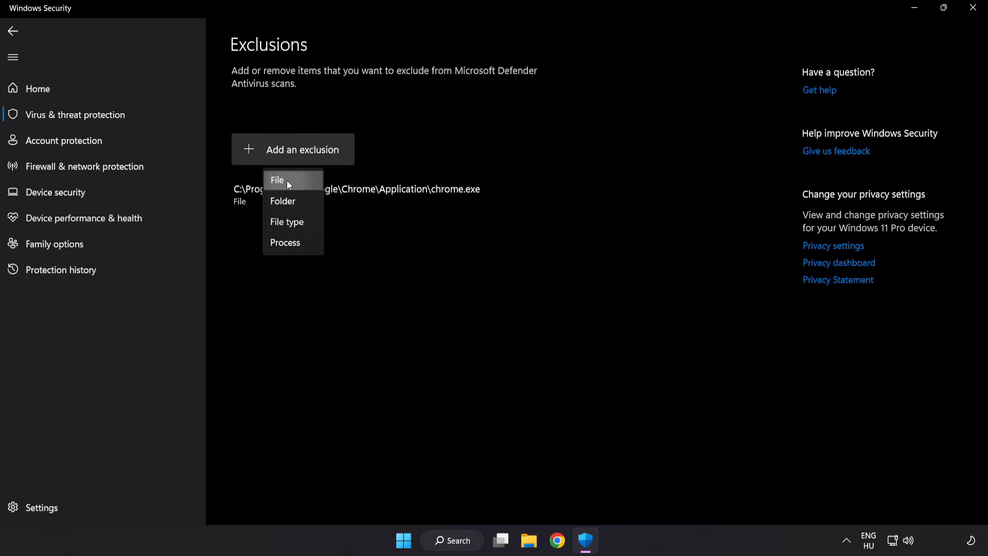
# - Exclude the NOT WORKING APP shortcut from C:\Program Files (x86)\NOT WORKING APP as a file
pyautogui.click(277, 180)
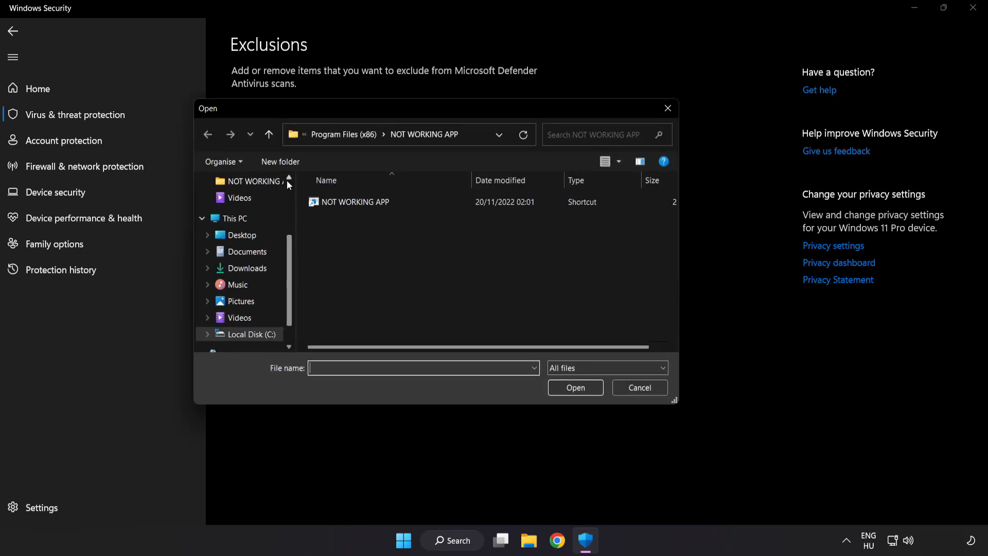
pyautogui.click(343, 135)
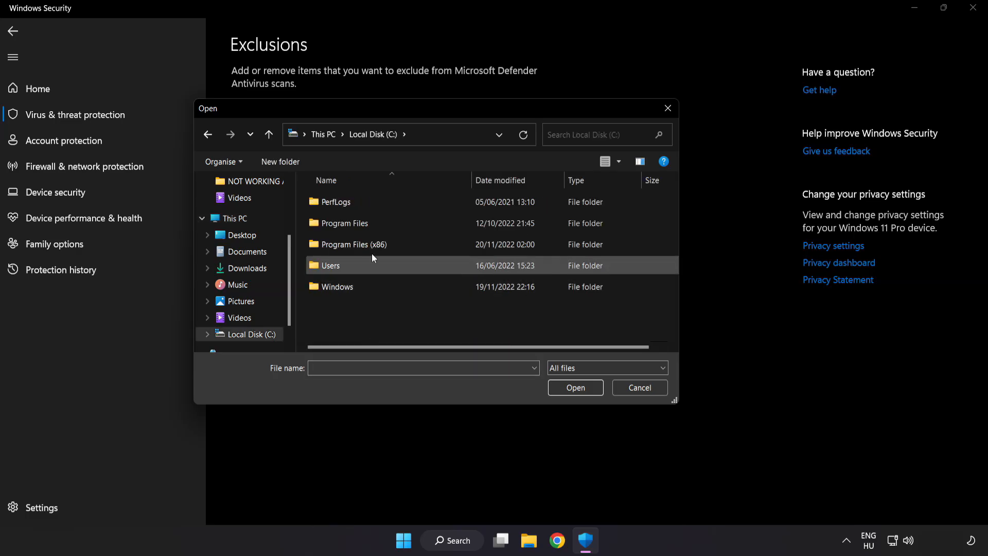
pyautogui.doubleClick(353, 244)
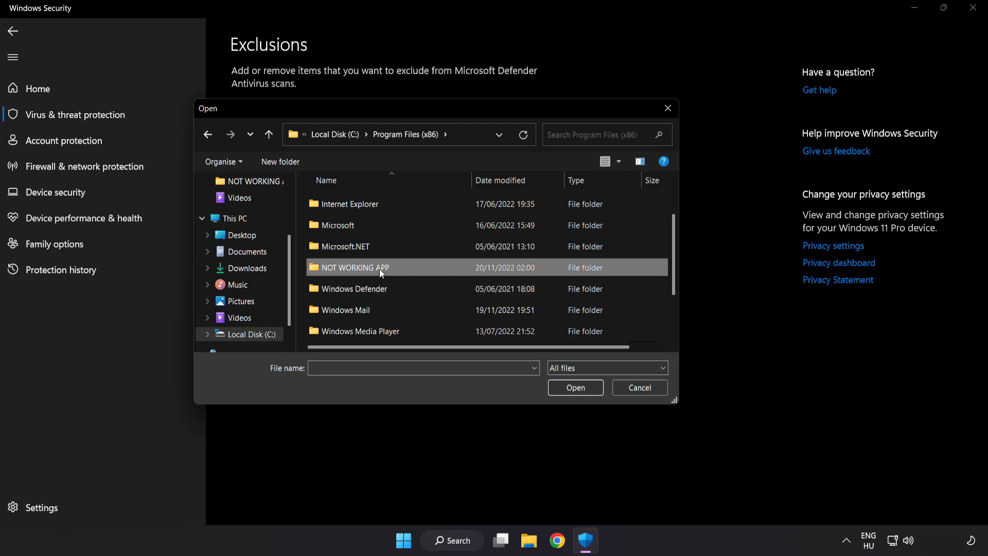
pyautogui.doubleClick(351, 267)
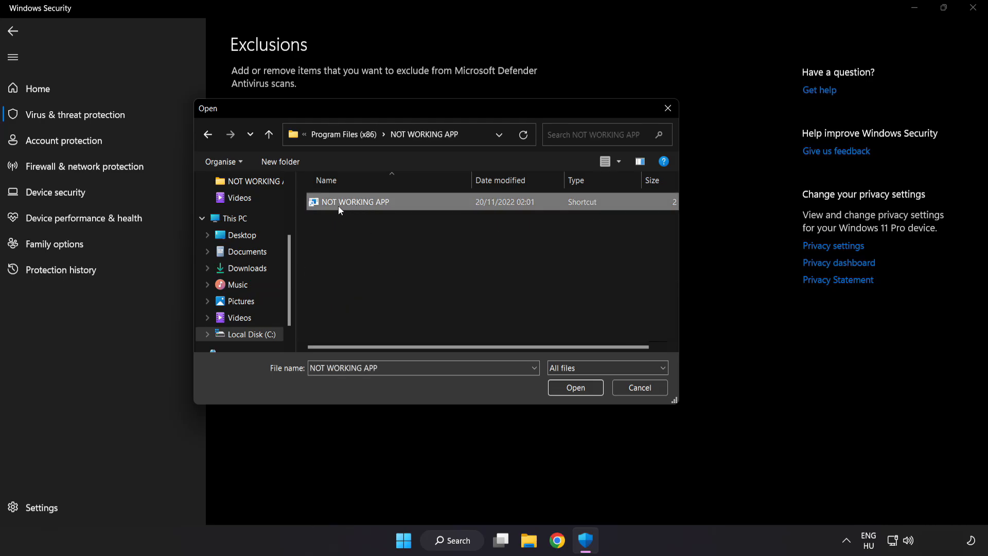
pyautogui.moveTo(576, 387)
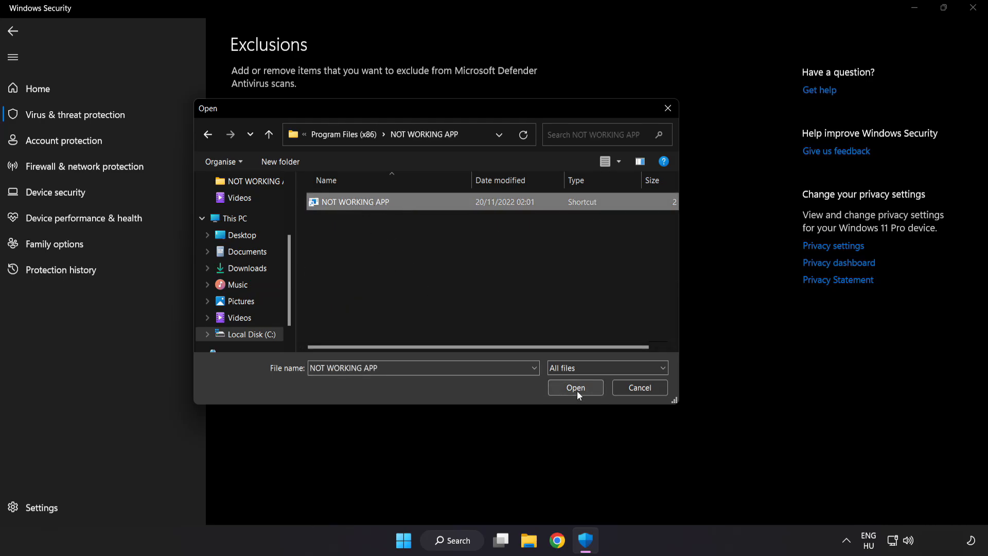
pyautogui.click(574, 388)
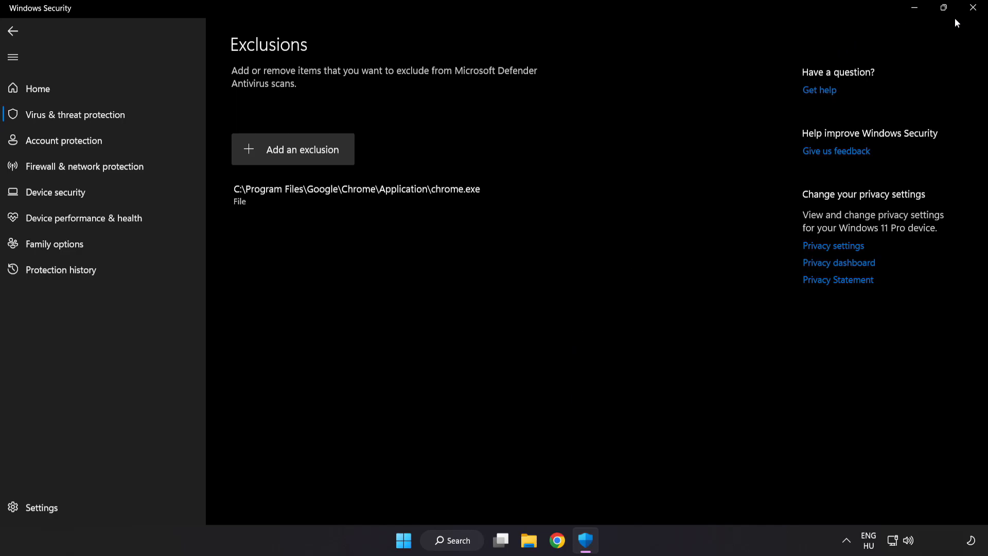
# - Close Windows Security and reach the Start menu power options to restart
pyautogui.click(972, 7)
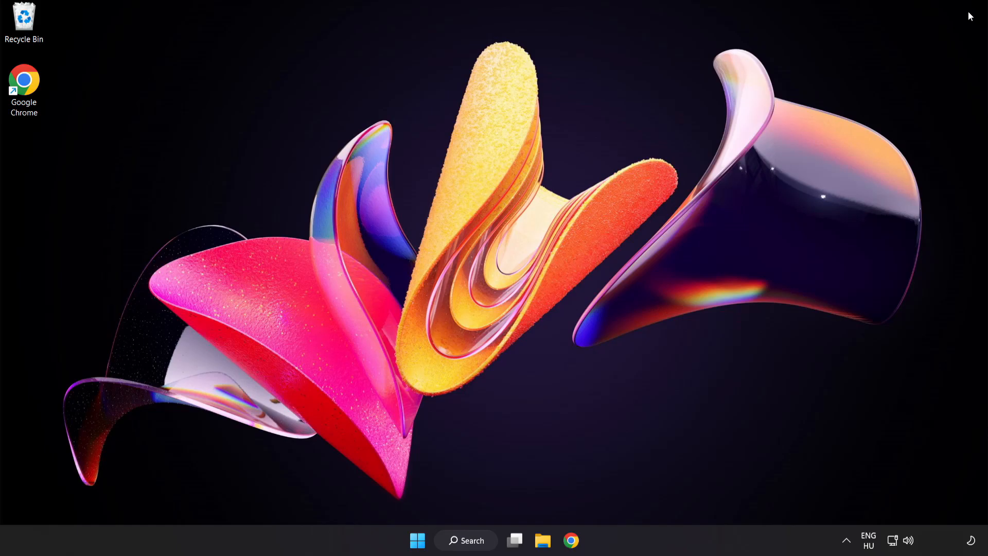
pyautogui.moveTo(451, 519)
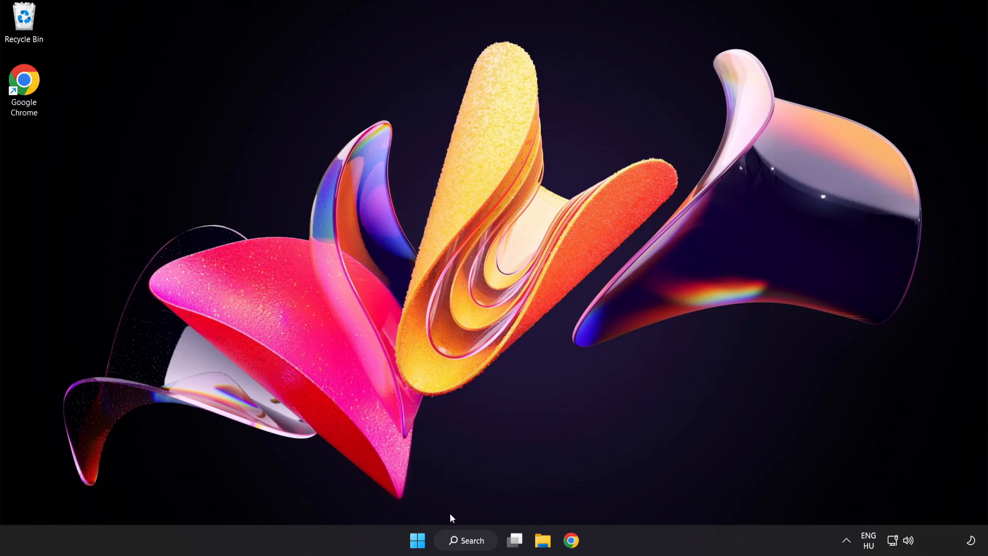
pyautogui.click(416, 540)
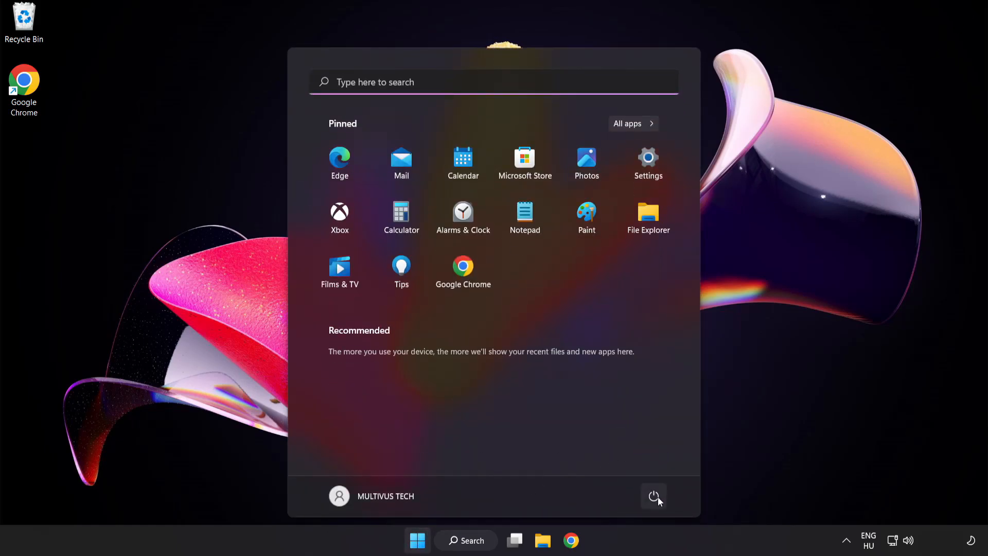
pyautogui.click(654, 497)
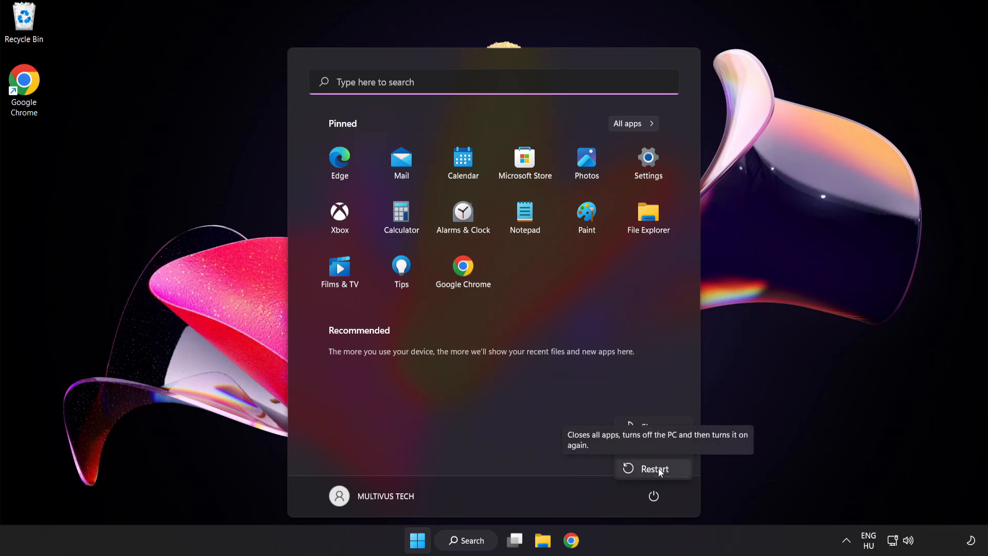